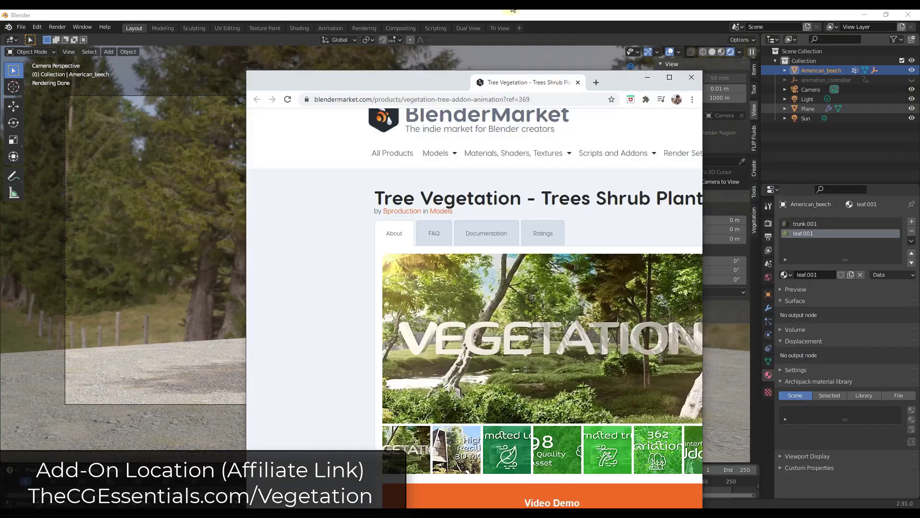
Maximize the Tree Vegetation product page and skim the top of its description.
{"action": "left_click", "coordinate": [669, 76]}
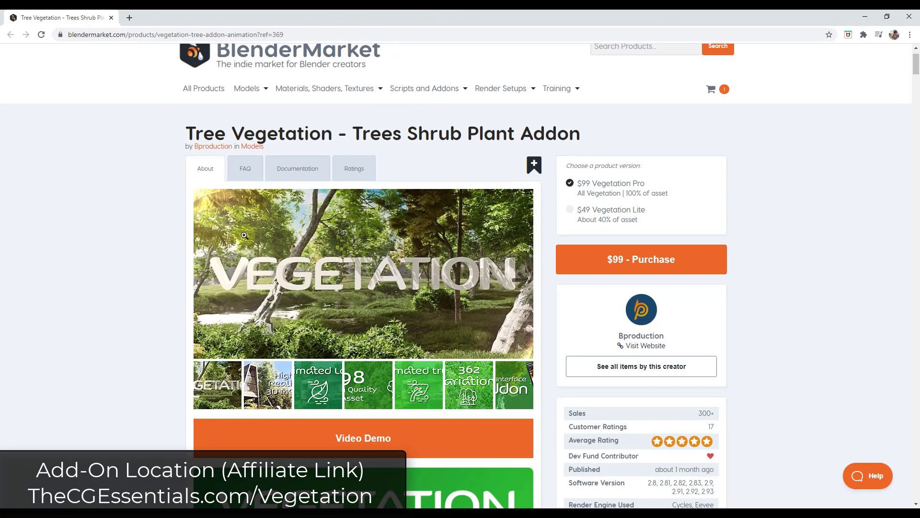
{"action": "mouse_move", "coordinate": [179, 384]}
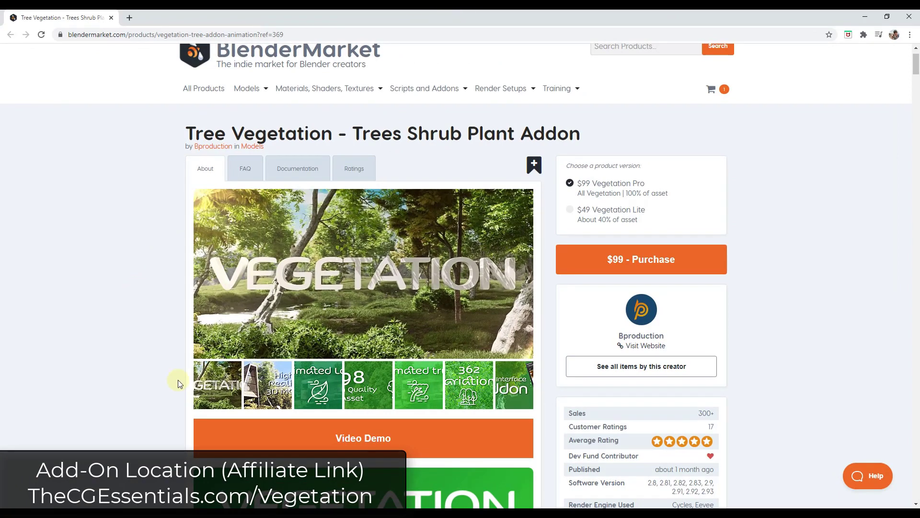
{"action": "mouse_move", "coordinate": [133, 377]}
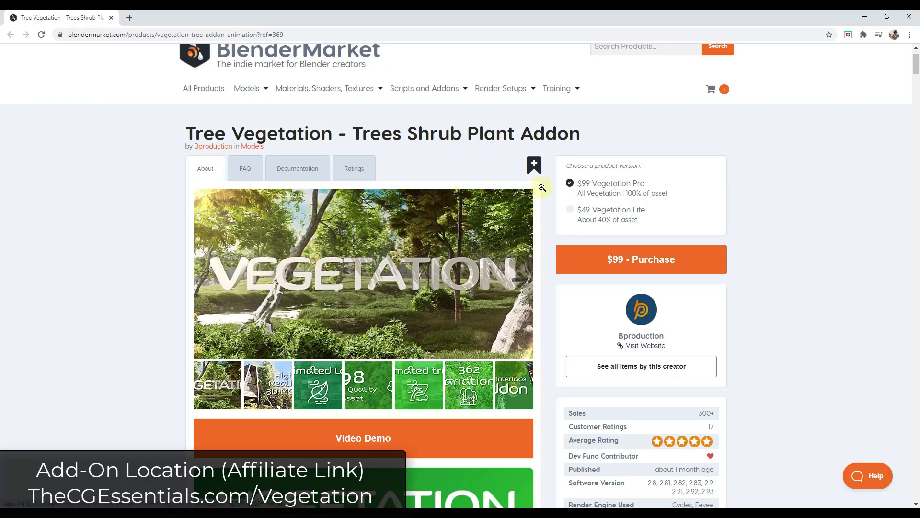
{"action": "mouse_move", "coordinate": [306, 139]}
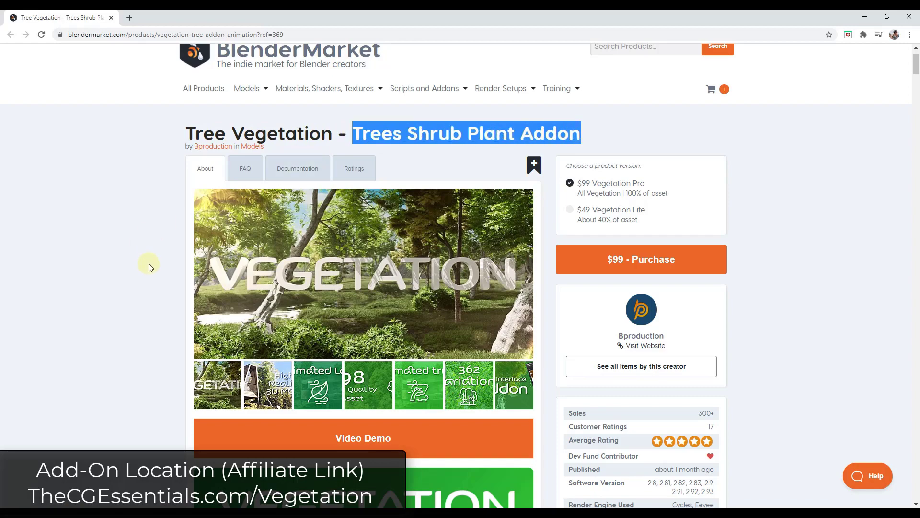
{"action": "scroll", "scroll_direction": "down", "scroll_amount": 3}
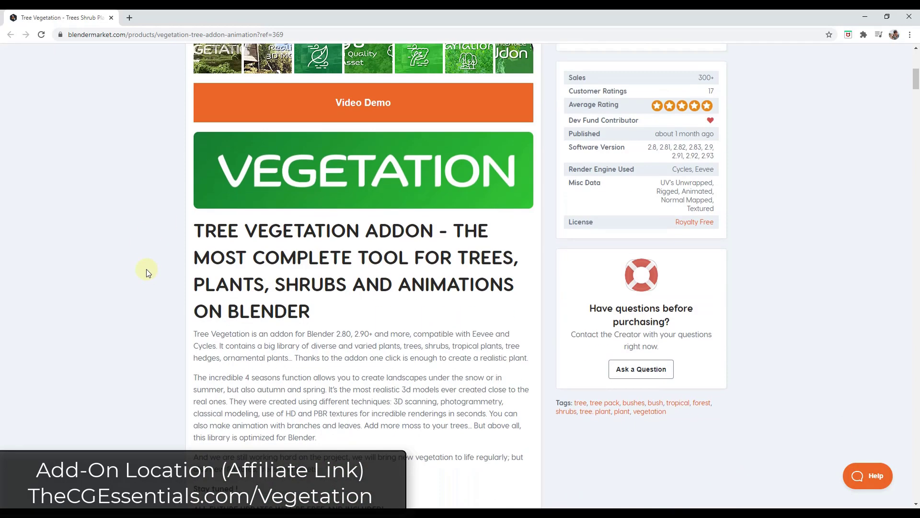
{"action": "scroll", "scroll_direction": "down", "scroll_amount": 3}
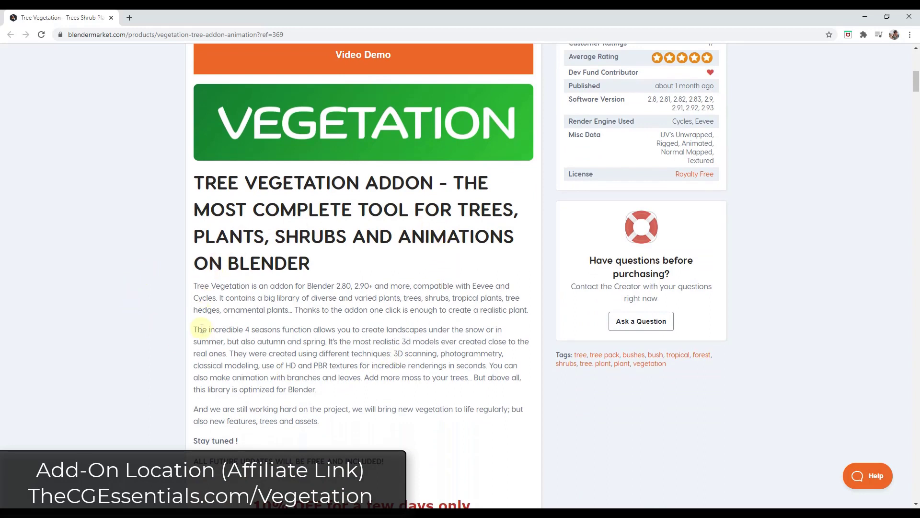
{"action": "mouse_move", "coordinate": [363, 339]}
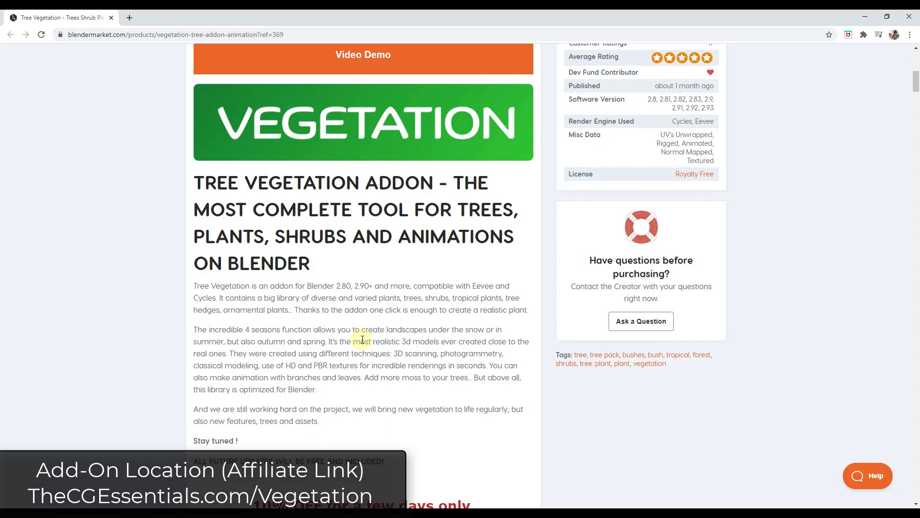
{"action": "mouse_move", "coordinate": [288, 325]}
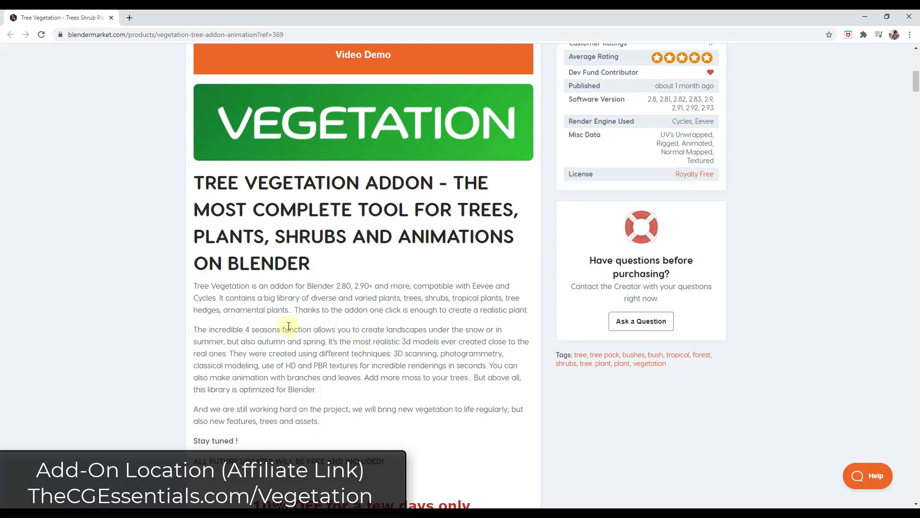
{"action": "scroll", "scroll_direction": "down", "scroll_amount": 3}
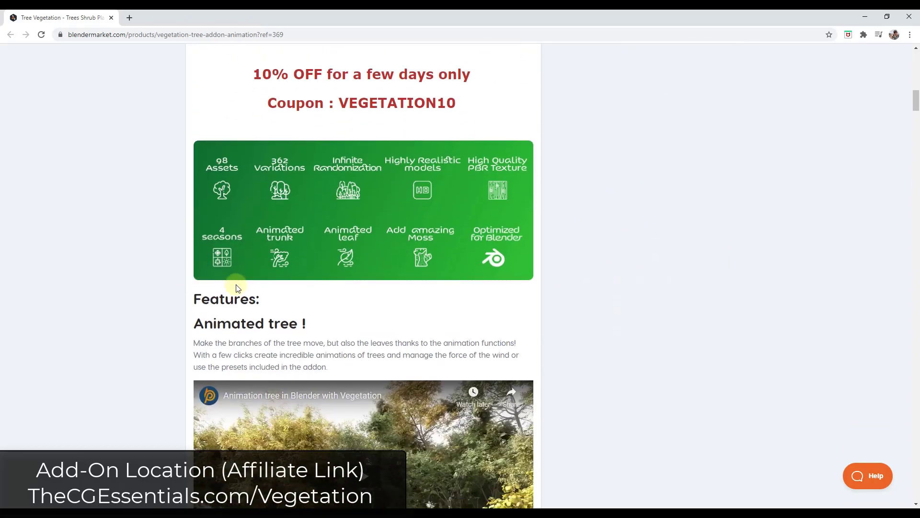
{"action": "scroll", "scroll_direction": "up", "scroll_amount": 3}
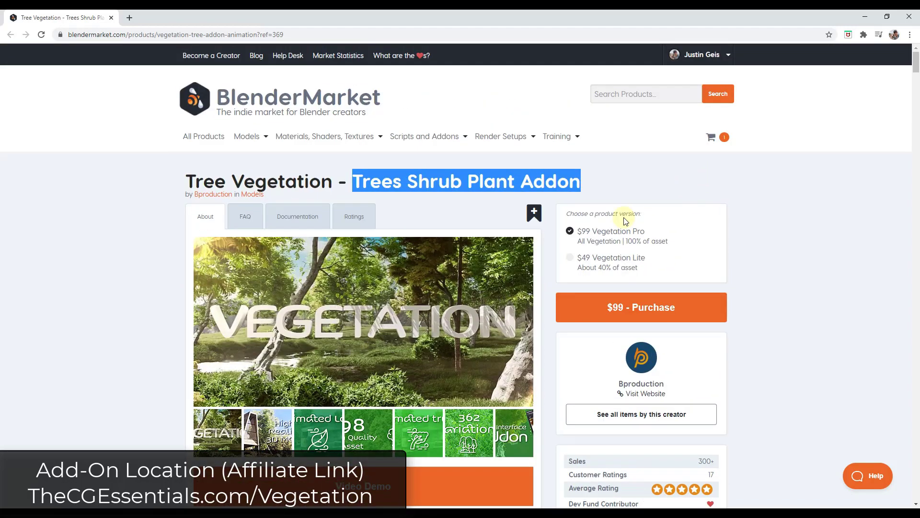
{"action": "mouse_move", "coordinate": [621, 268]}
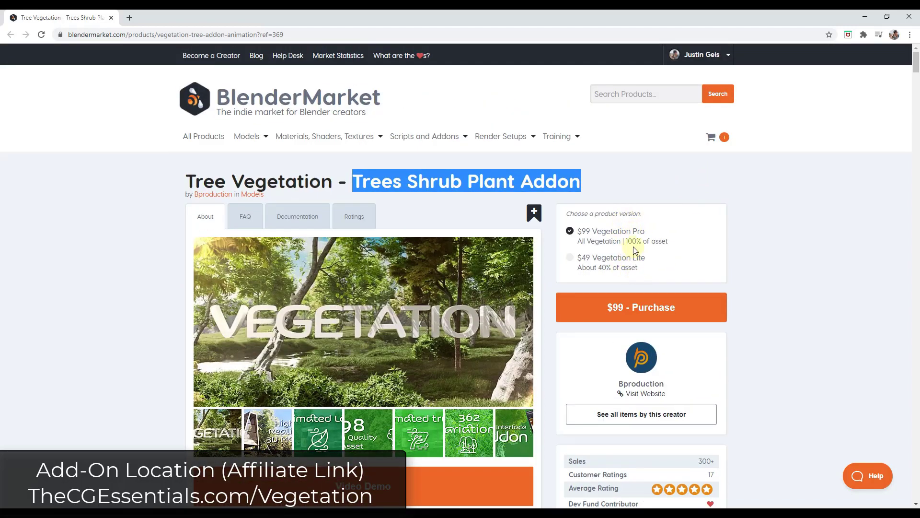
{"action": "mouse_move", "coordinate": [625, 260]}
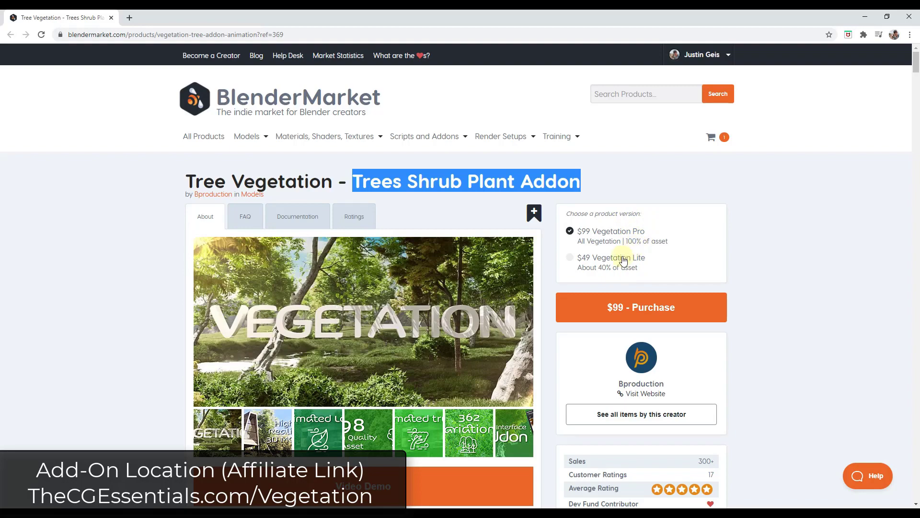
Scroll further down the page to the tree and shrub Asset library section.
{"action": "scroll", "scroll_direction": "down", "scroll_amount": 3}
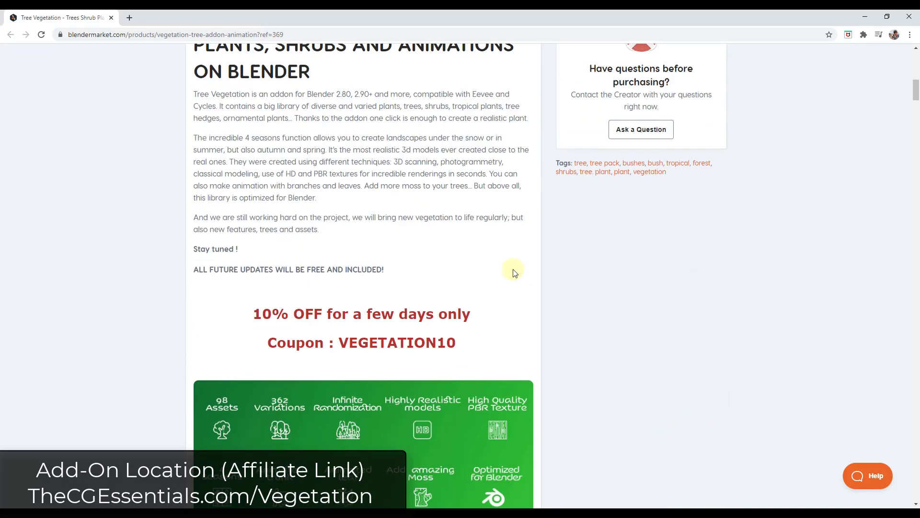
{"action": "scroll", "scroll_direction": "down", "scroll_amount": 3}
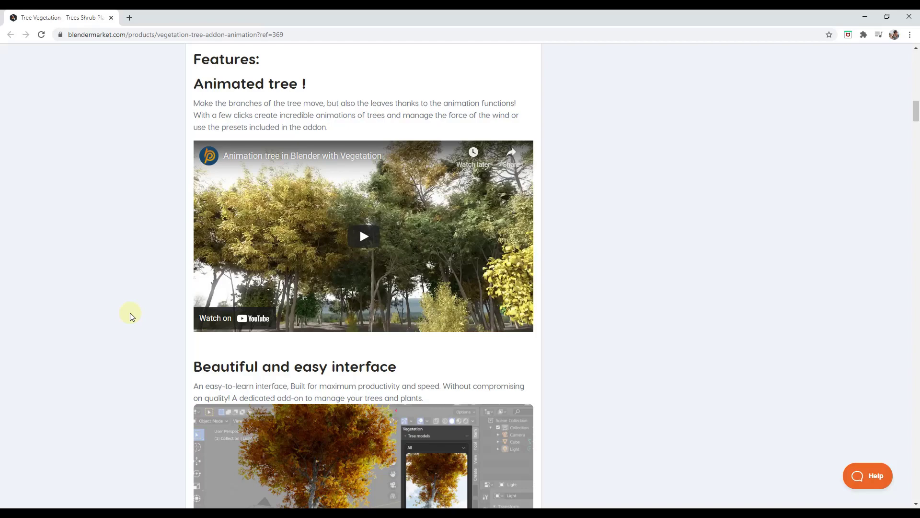
{"action": "scroll", "scroll_direction": "down", "scroll_amount": 3}
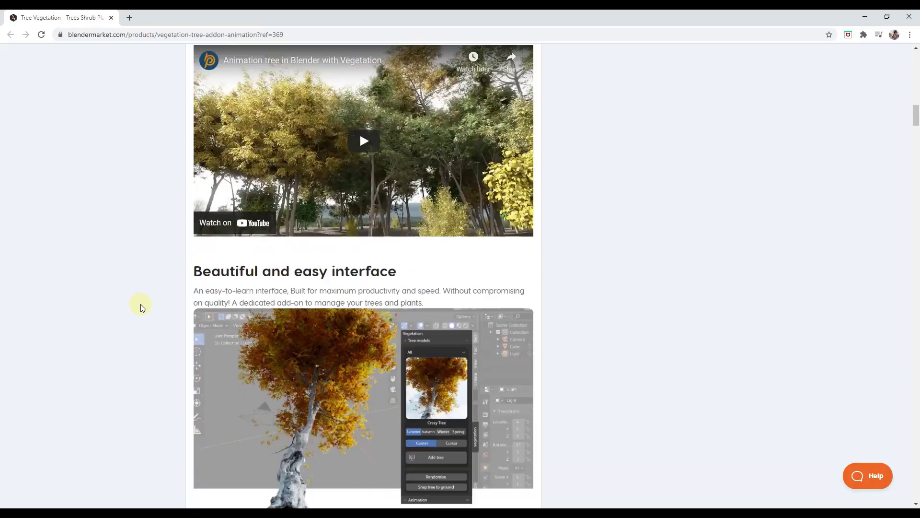
{"action": "scroll", "scroll_direction": "down", "scroll_amount": 3}
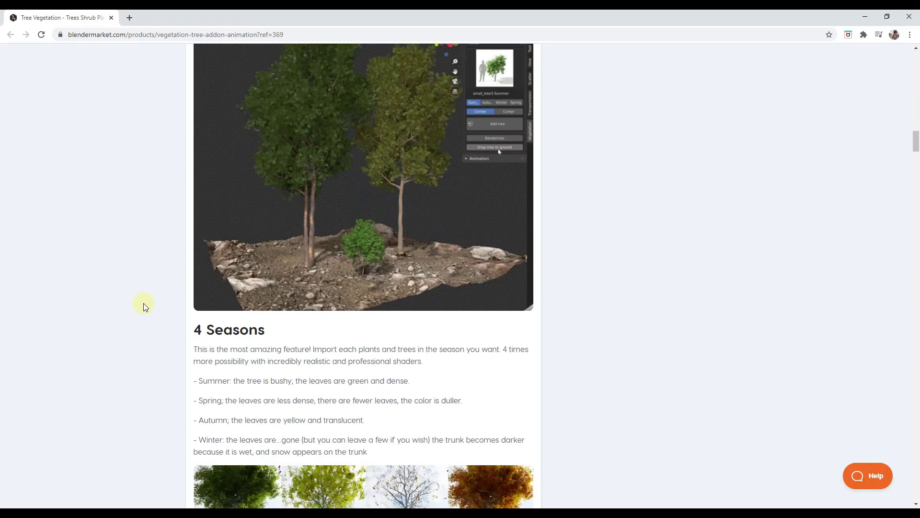
{"action": "scroll", "scroll_direction": "down", "scroll_amount": 3}
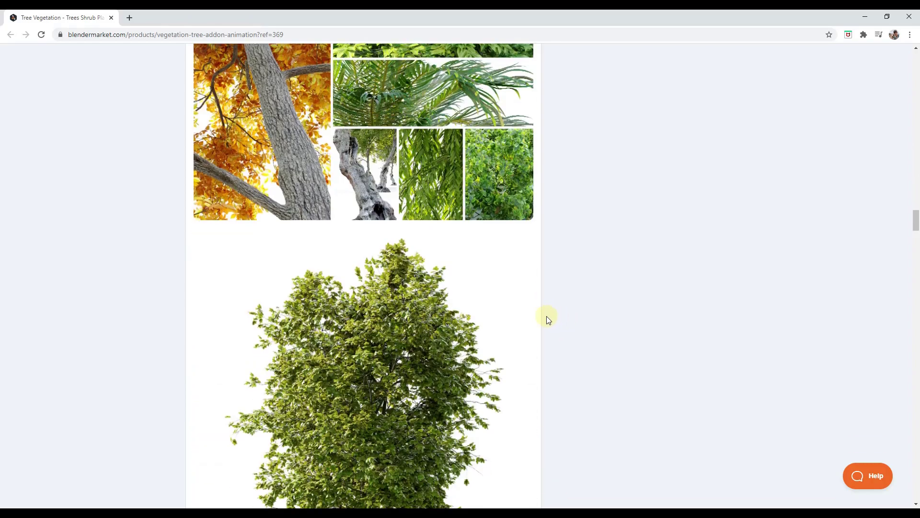
{"action": "scroll", "scroll_direction": "down", "scroll_amount": 3}
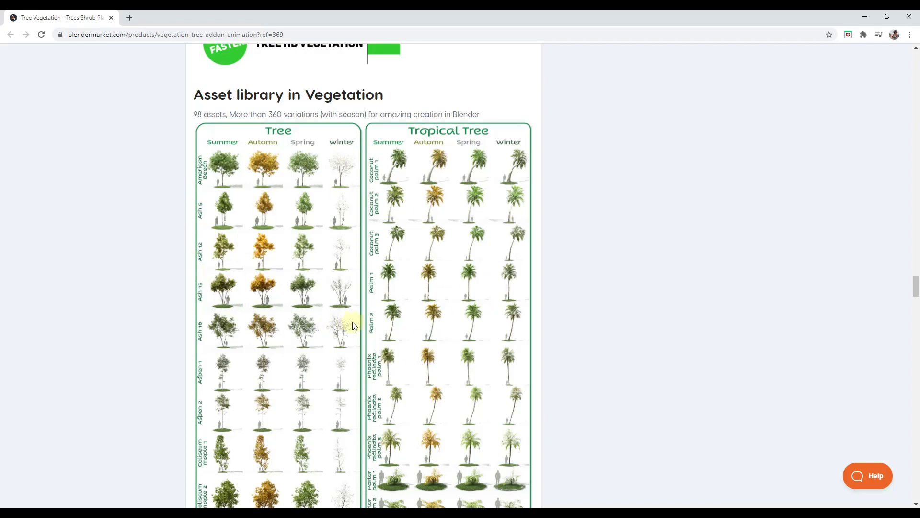
{"action": "scroll", "scroll_direction": "down", "scroll_amount": 3}
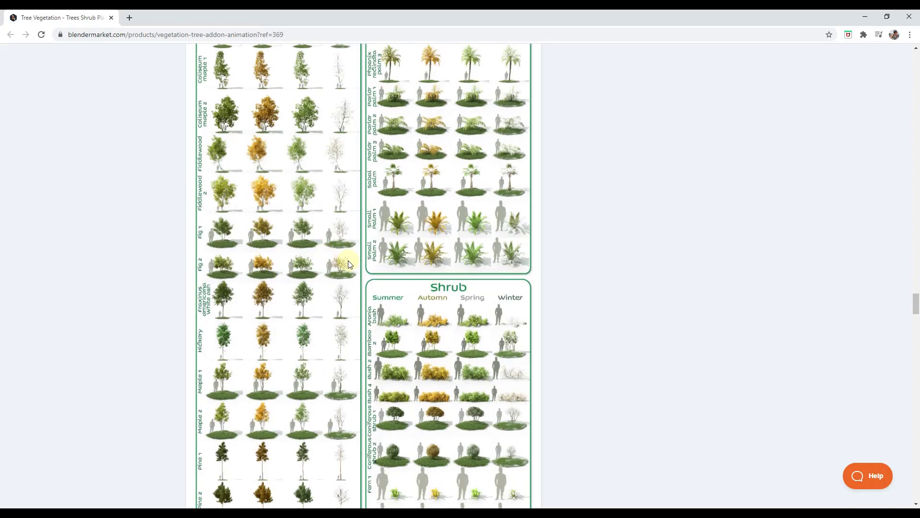
{"action": "scroll", "scroll_direction": "down", "scroll_amount": 3}
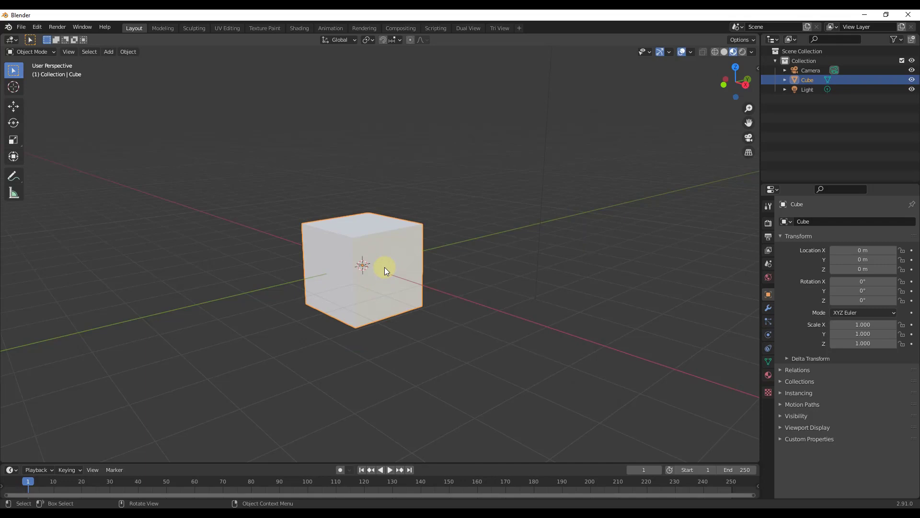
Search add-ons for 'veg', check Generic: Vegetation is enabled, then close Preferences.
{"action": "left_click", "coordinate": [37, 27]}
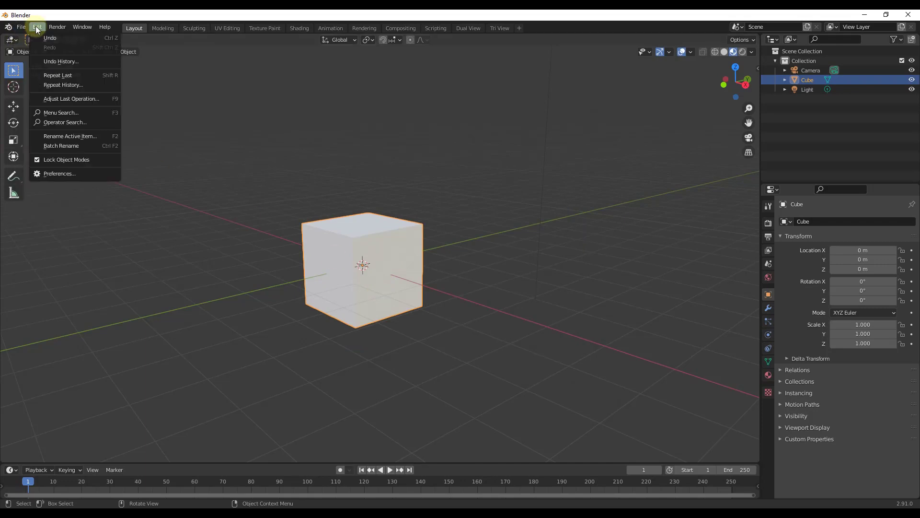
{"action": "left_click", "coordinate": [59, 173]}
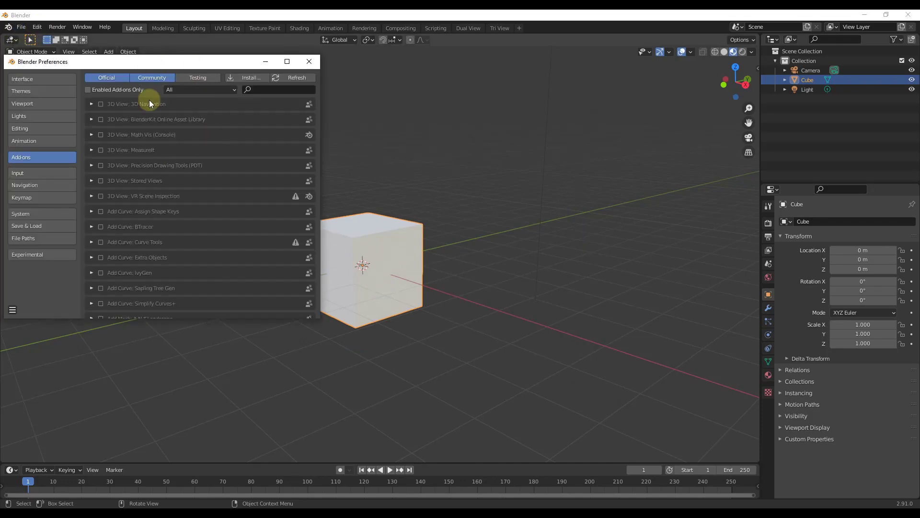
{"action": "type", "text": "veg"}
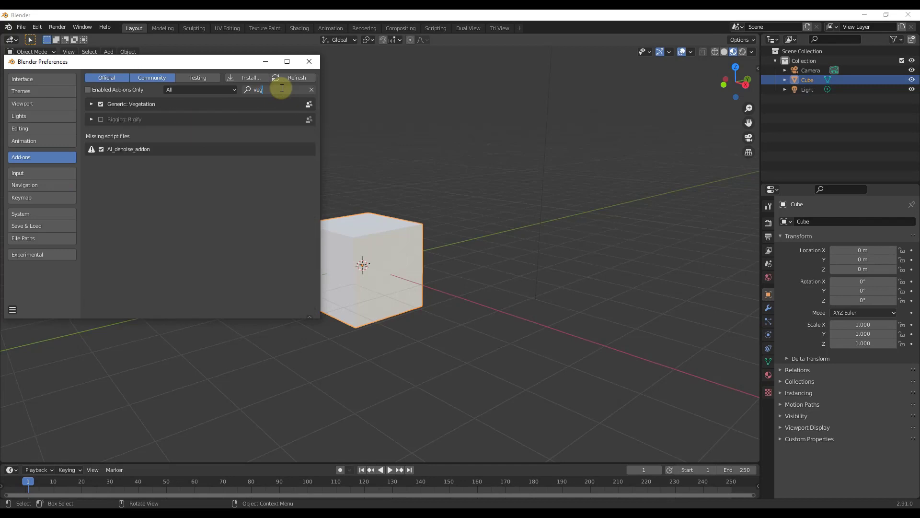
{"action": "left_click", "coordinate": [92, 104]}
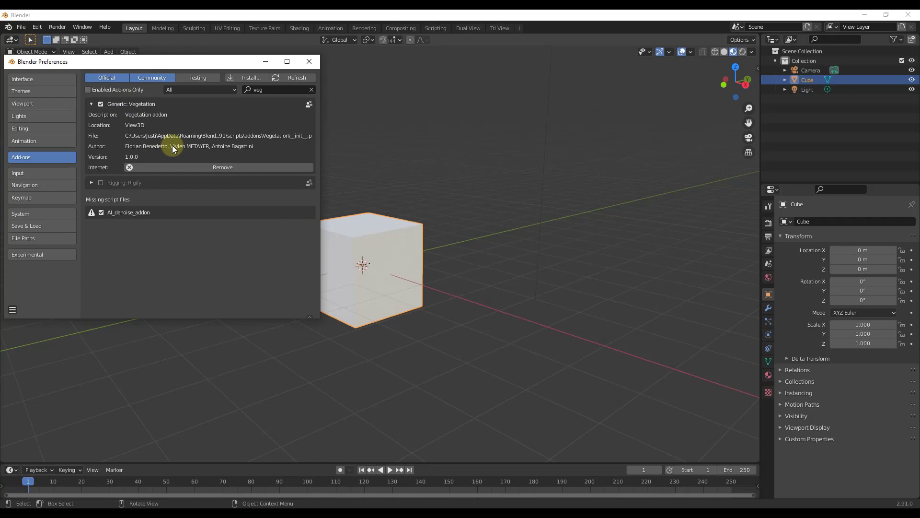
{"action": "mouse_move", "coordinate": [127, 129]}
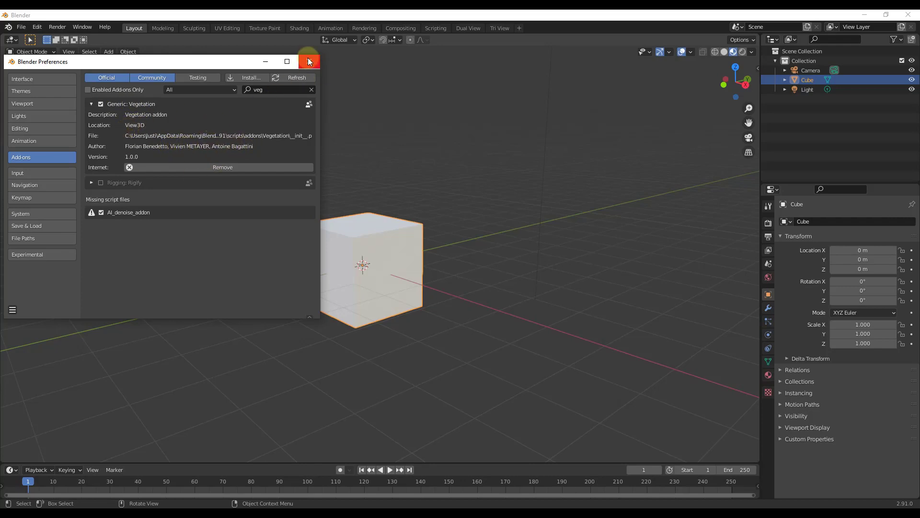
{"action": "left_click", "coordinate": [308, 61]}
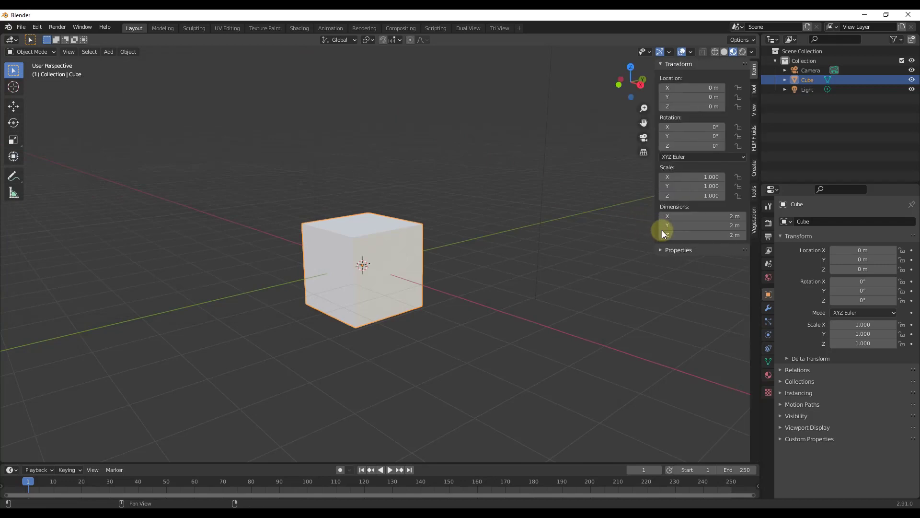
{"action": "mouse_move", "coordinate": [756, 227]}
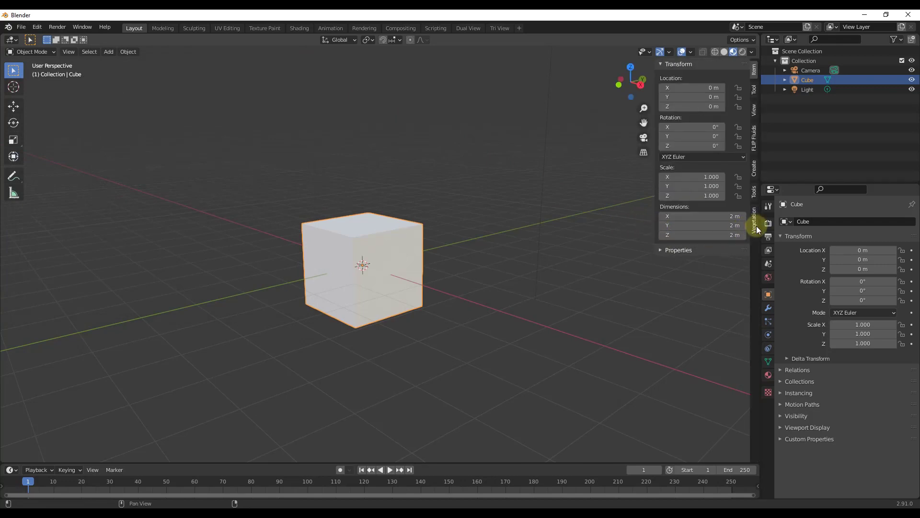
Open the Vegetation add-on's tree panel in the viewport sidebar.
{"action": "left_click", "coordinate": [755, 229]}
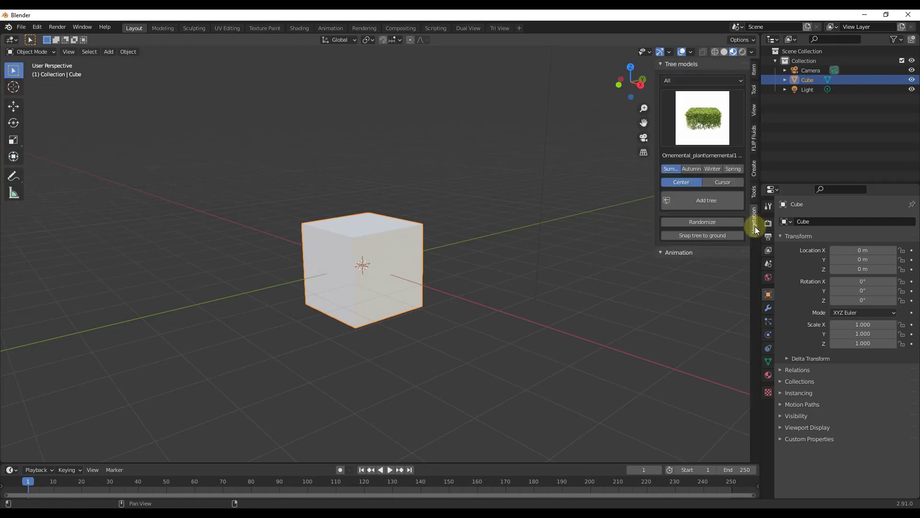
{"action": "mouse_move", "coordinate": [720, 287]}
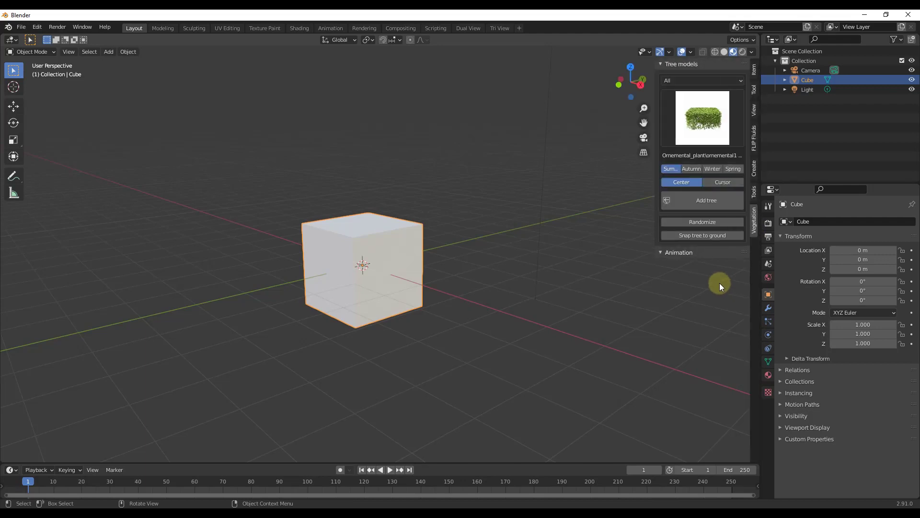
{"action": "mouse_move", "coordinate": [395, 266]}
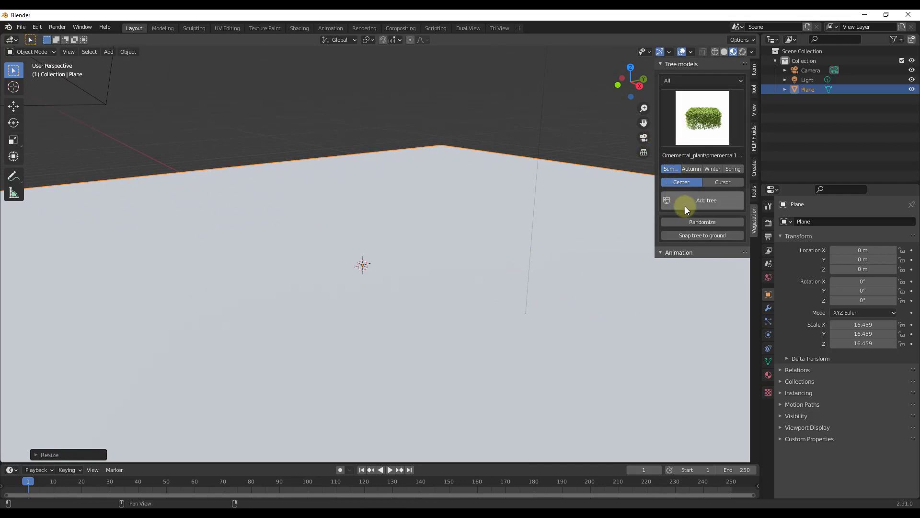
Browse the Vegetation model thumbnail gallery, then bring up the plant category dropdown.
{"action": "left_click", "coordinate": [701, 117]}
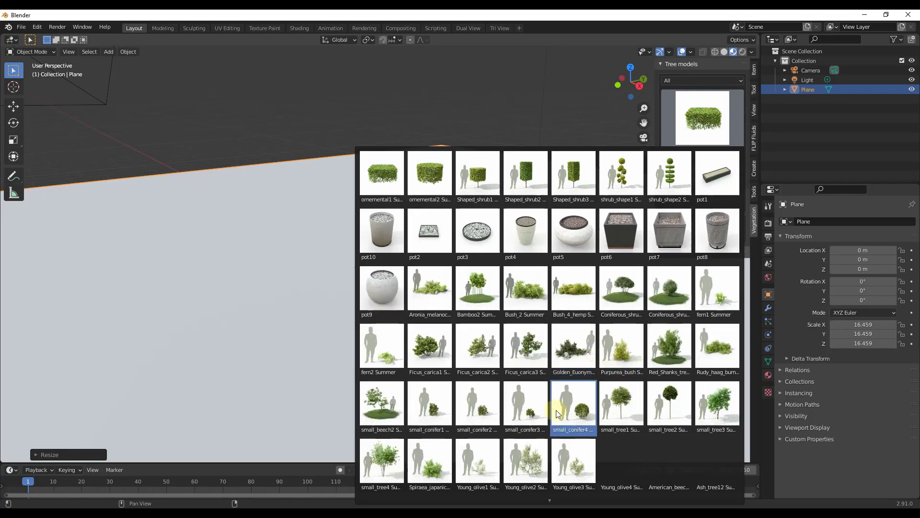
{"action": "left_click", "coordinate": [381, 172]}
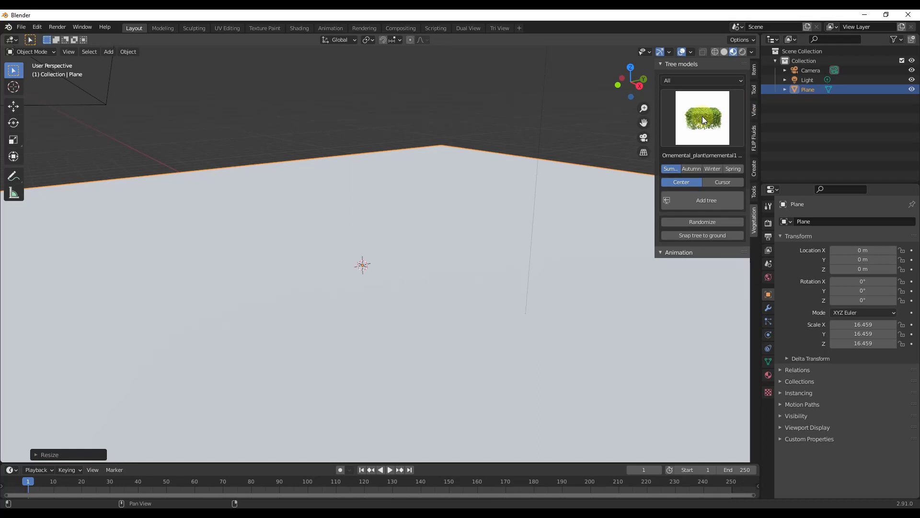
{"action": "left_click", "coordinate": [702, 117]}
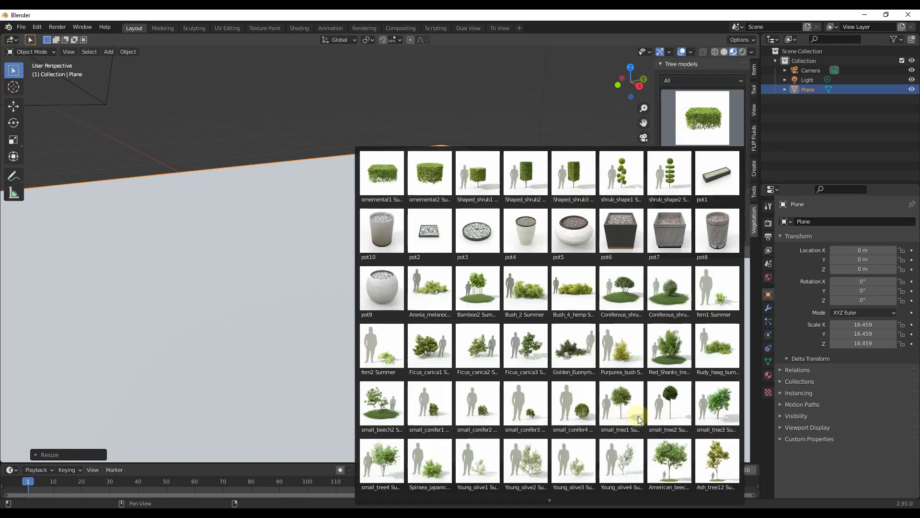
{"action": "left_click", "coordinate": [478, 464]}
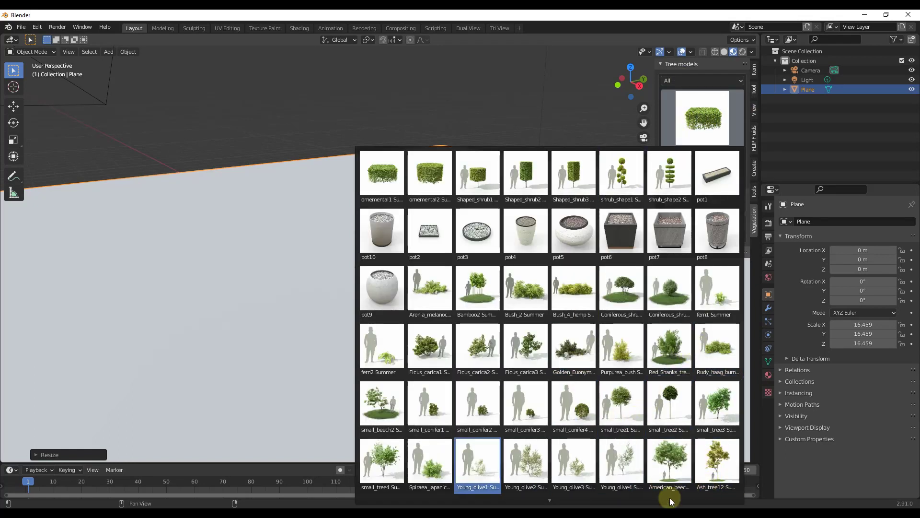
{"action": "scroll", "scroll_direction": "down", "scroll_amount": 3}
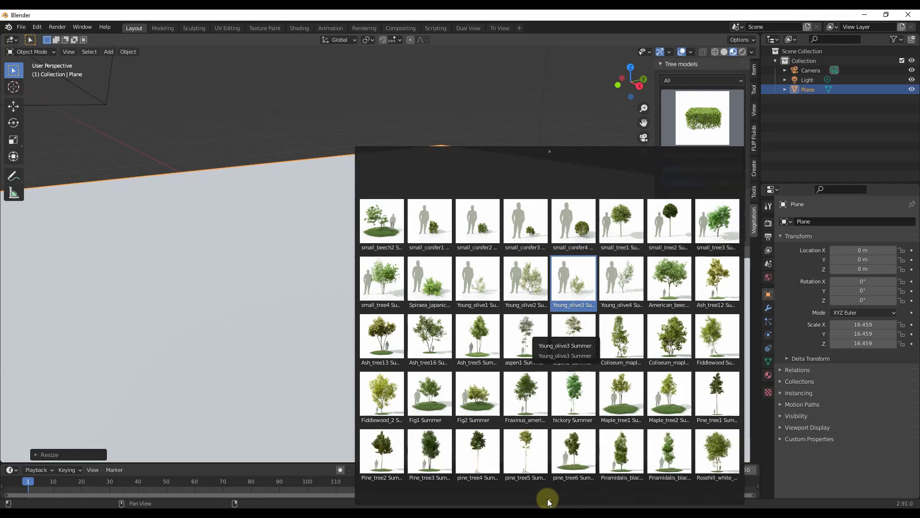
{"action": "scroll", "scroll_direction": "up", "scroll_amount": 3}
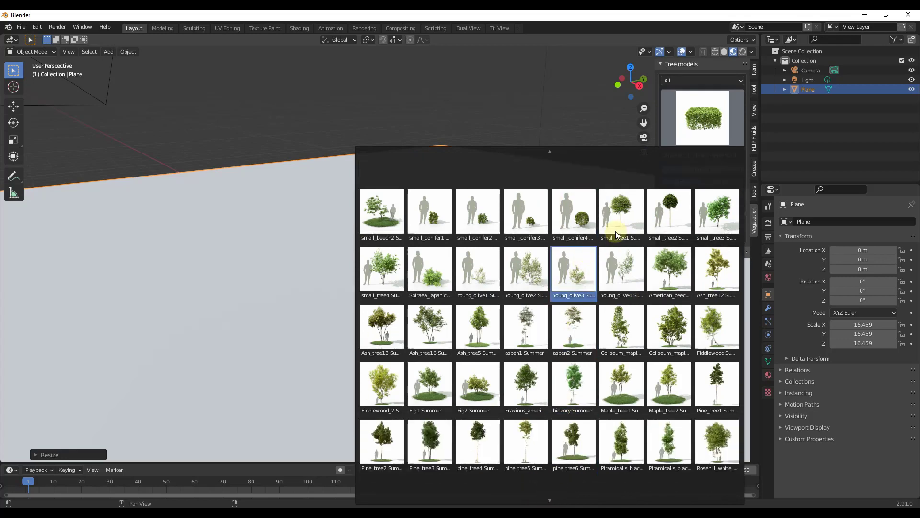
{"action": "left_click", "coordinate": [701, 81]}
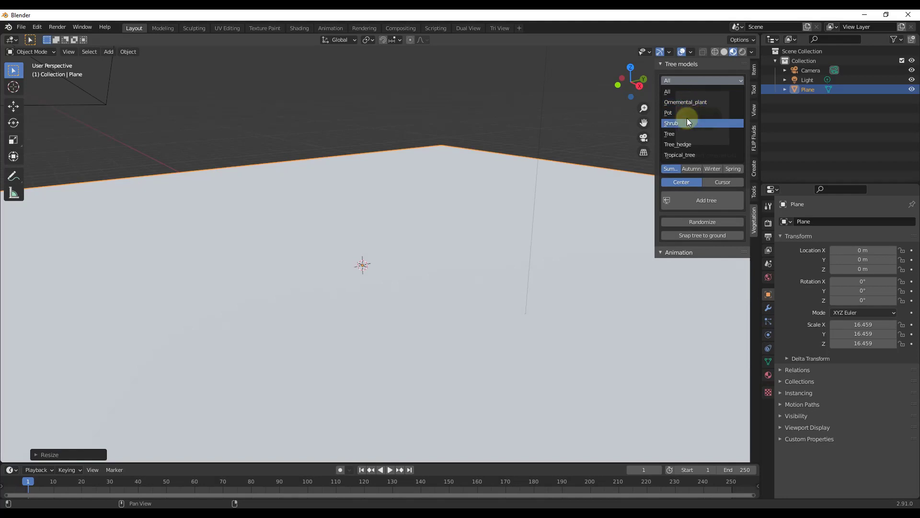
{"action": "mouse_move", "coordinate": [691, 105]}
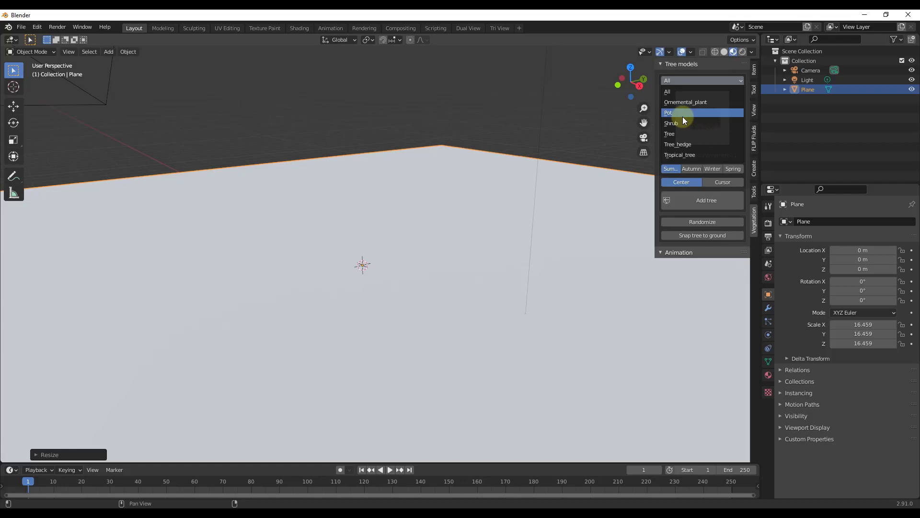
{"action": "mouse_move", "coordinate": [685, 115]}
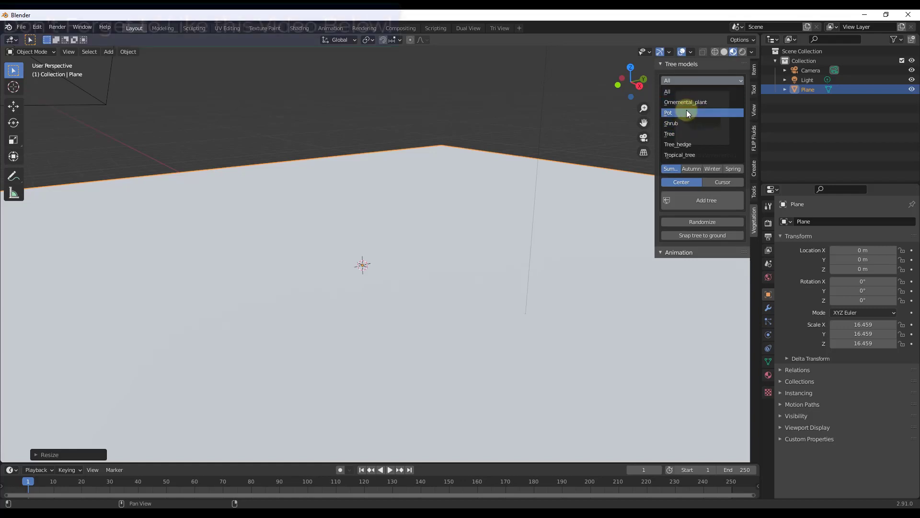
Filter models to the Tree category and pick Rosehill_white_ash Summer from the gallery.
{"action": "left_click", "coordinate": [670, 134]}
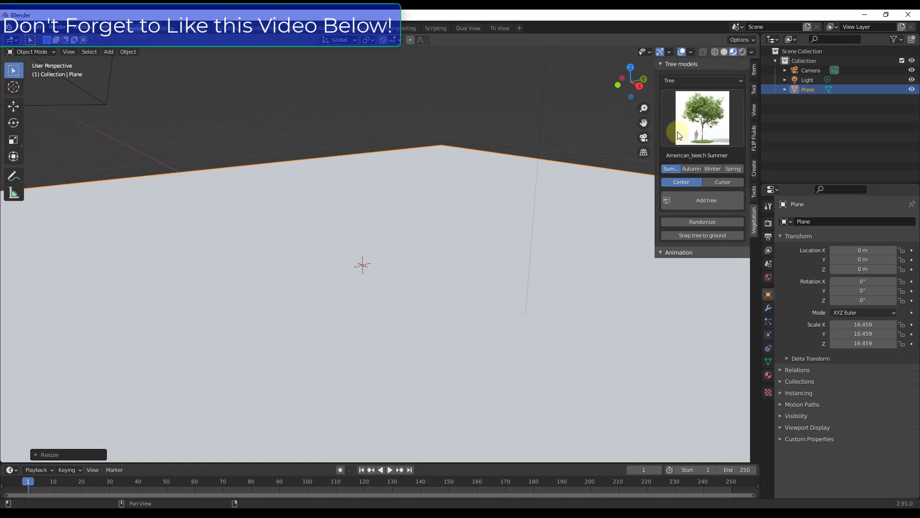
{"action": "left_click", "coordinate": [701, 117]}
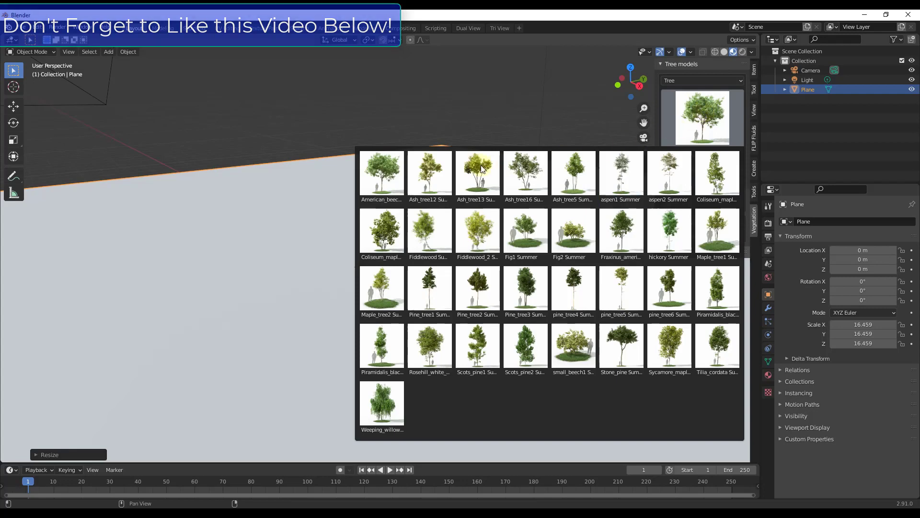
{"action": "left_click", "coordinate": [477, 230]}
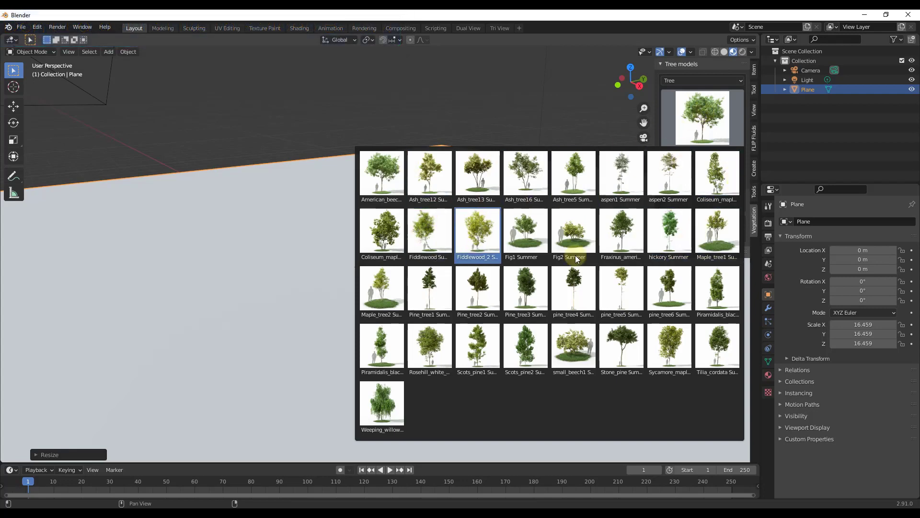
{"action": "left_click", "coordinate": [429, 347]}
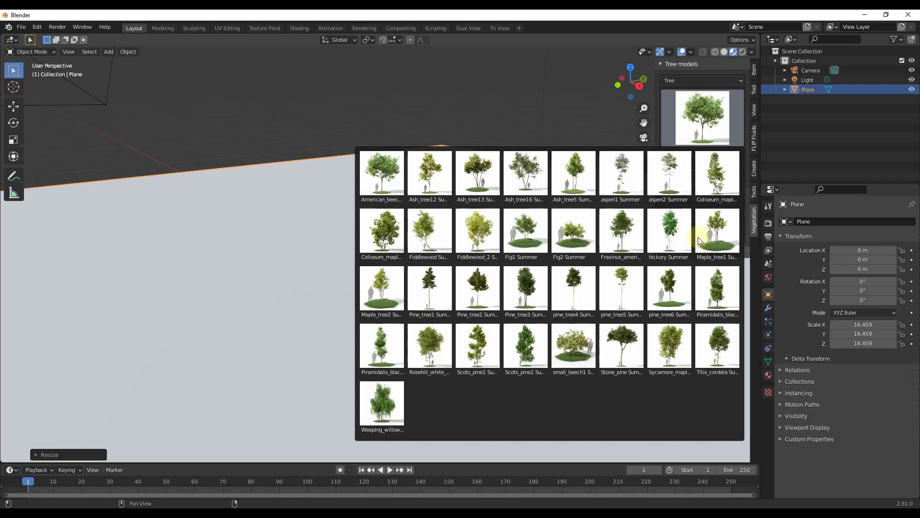
{"action": "left_click", "coordinate": [429, 292]}
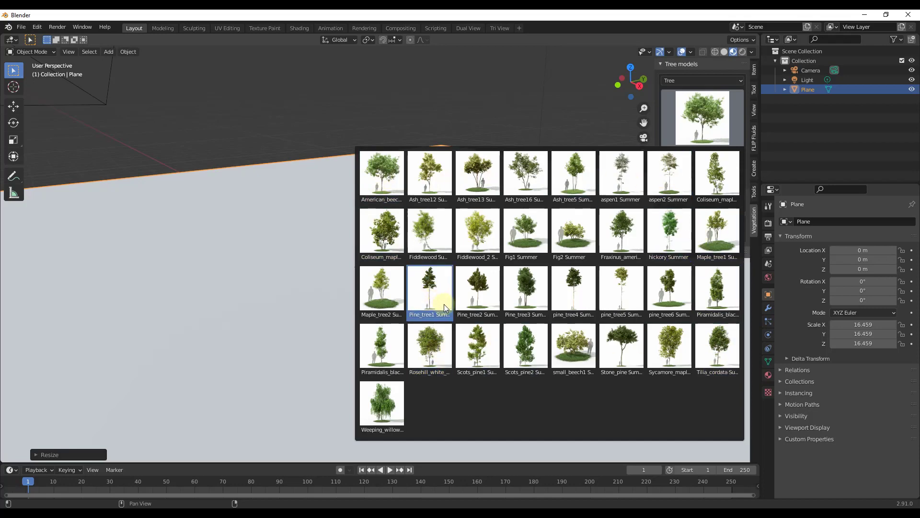
{"action": "left_click", "coordinate": [476, 350]}
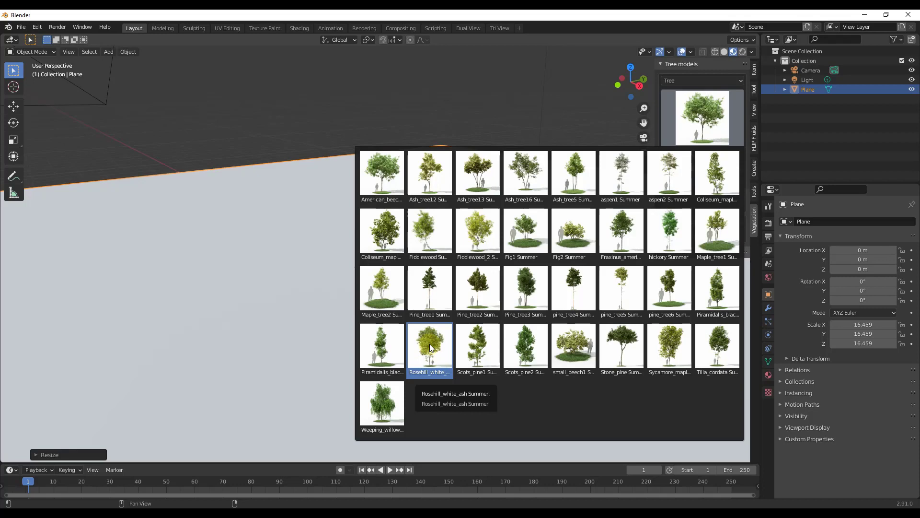
{"action": "left_click", "coordinate": [429, 347]}
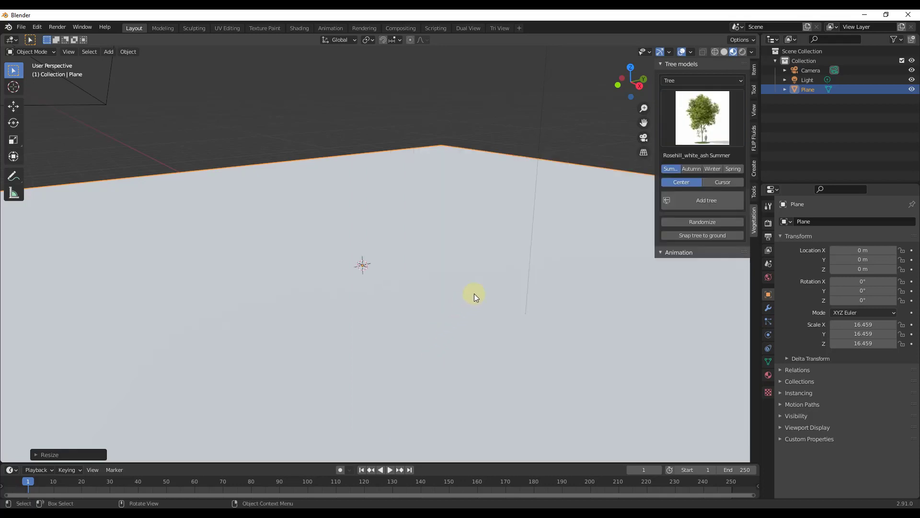
{"action": "mouse_move", "coordinate": [705, 201]}
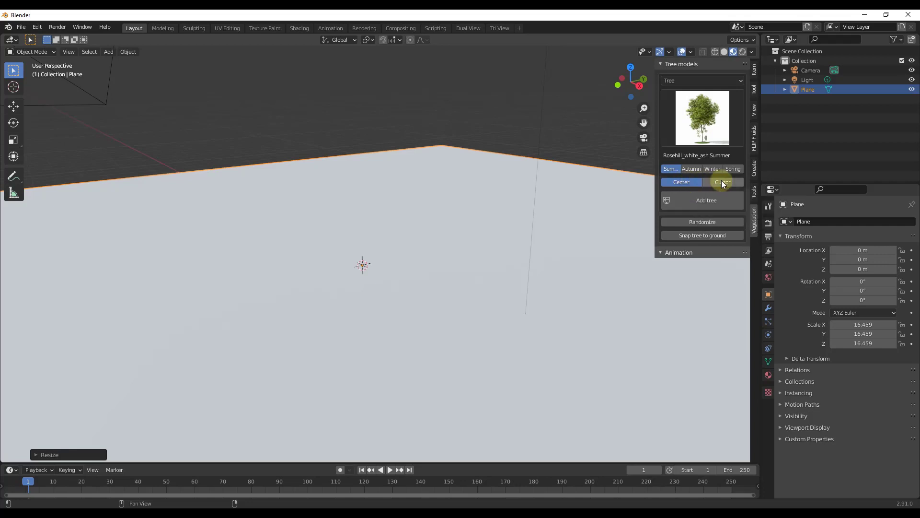
{"action": "mouse_move", "coordinate": [597, 213]}
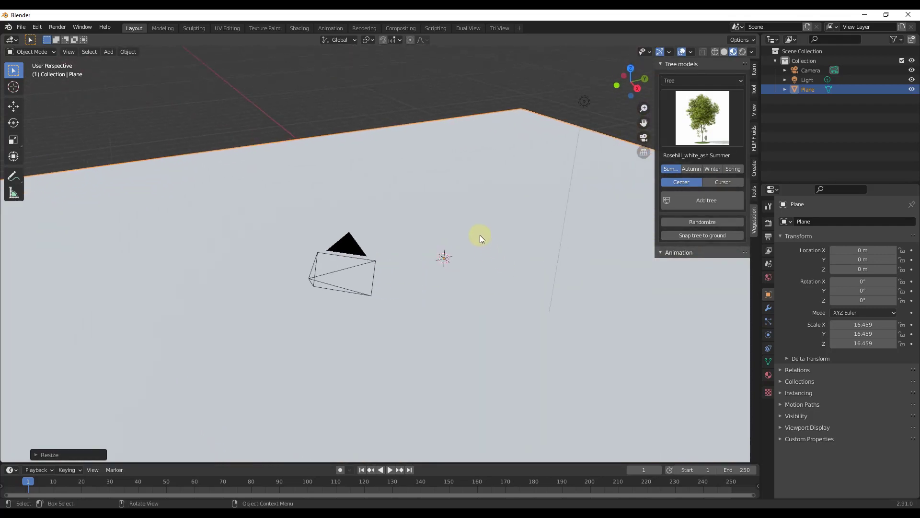
{"action": "mouse_move", "coordinate": [717, 182]}
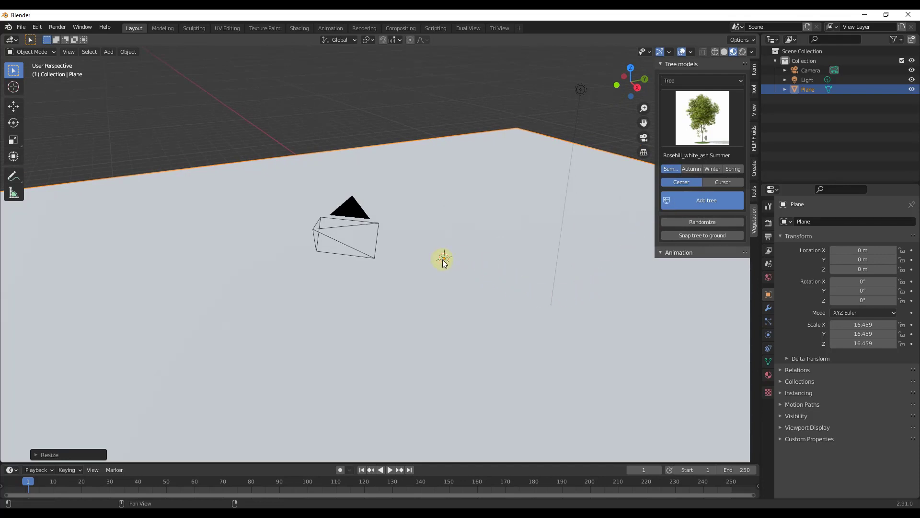
{"action": "mouse_move", "coordinate": [476, 215]}
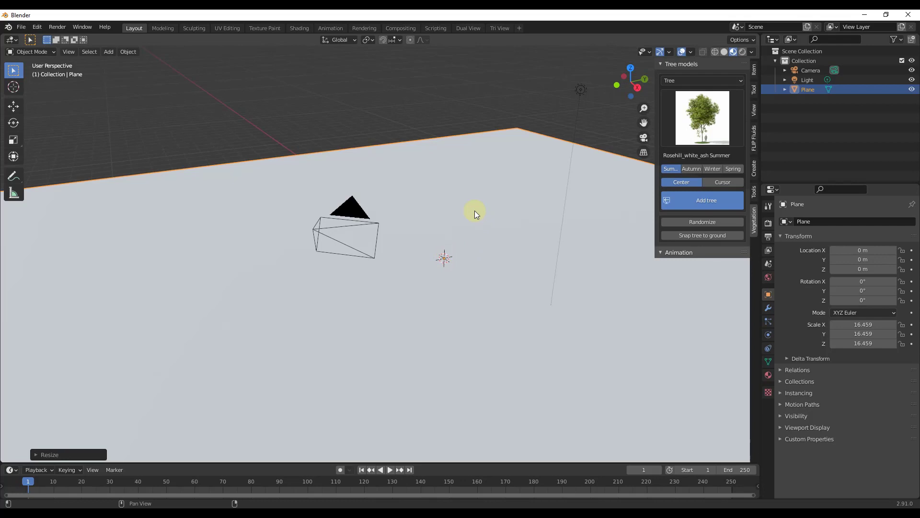
Add the Rosehill white ash tree at the plane's centre and zoom to inspect it.
{"action": "left_click", "coordinate": [702, 200]}
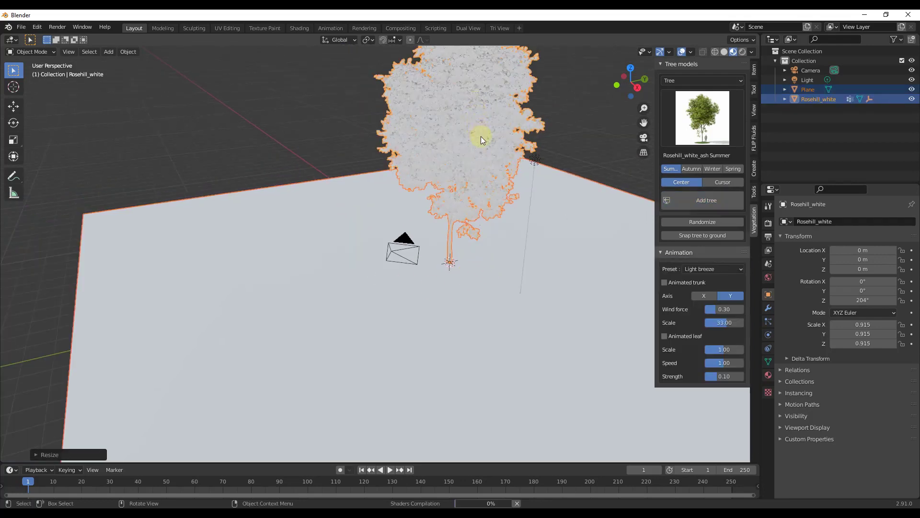
{"action": "mouse_move", "coordinate": [459, 343]}
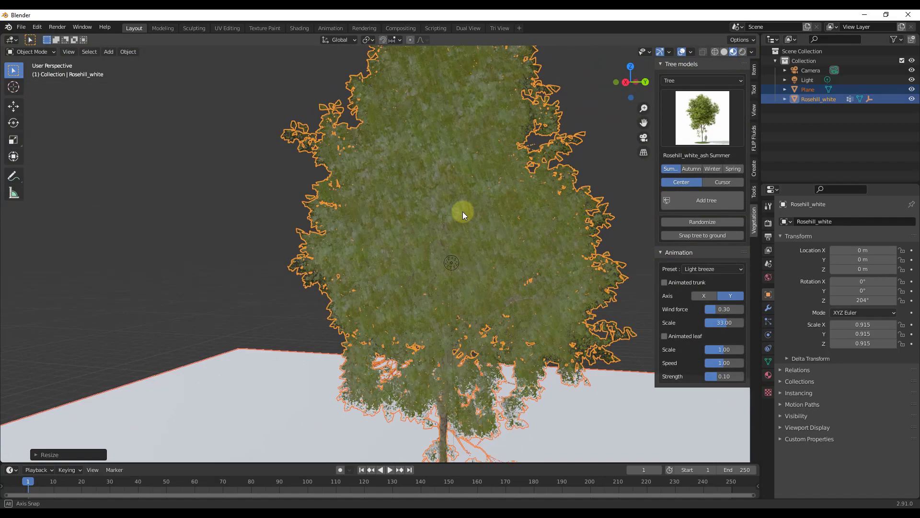
{"action": "scroll", "scroll_direction": "down", "scroll_amount": 3}
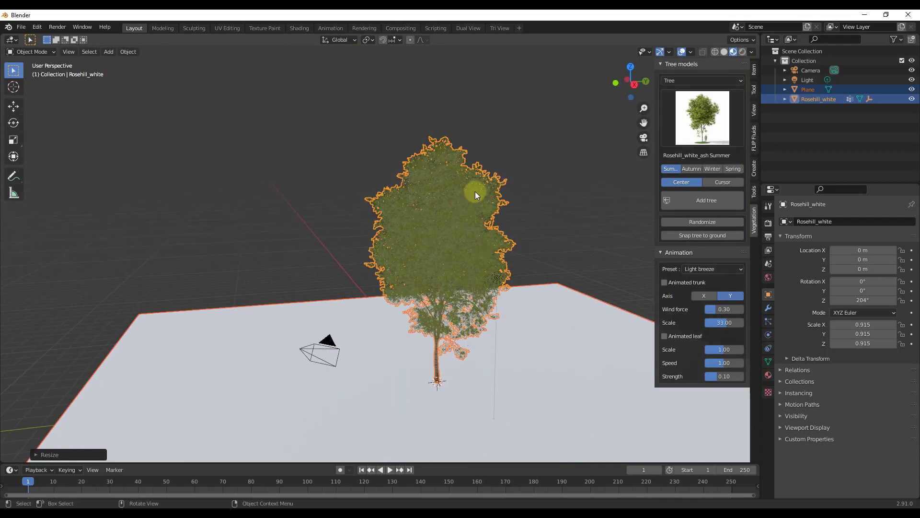
{"action": "mouse_move", "coordinate": [745, 238]}
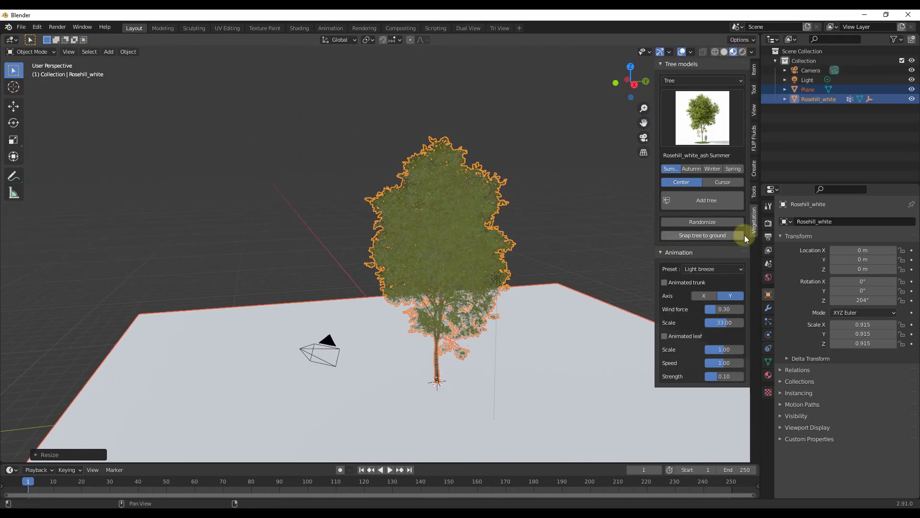
Add a Sun light with strength 10 so the ash tree casts shadows.
{"action": "left_click", "coordinate": [768, 222]}
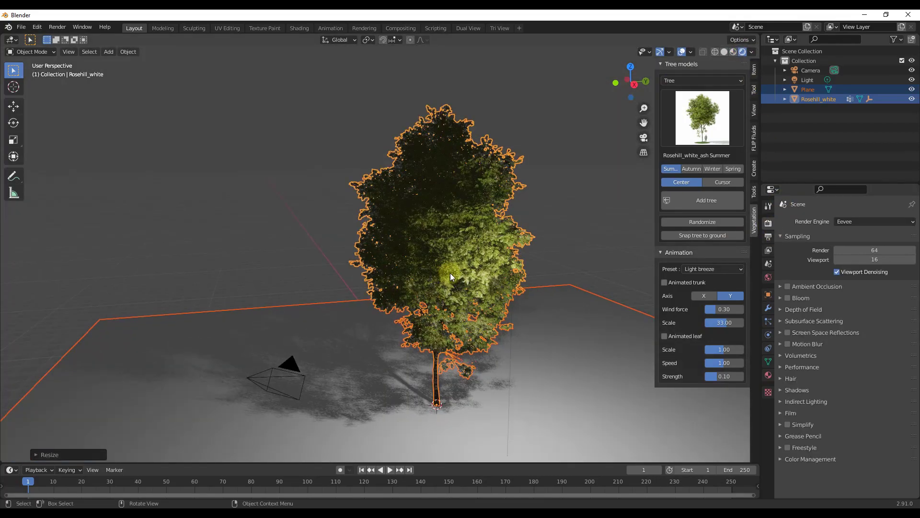
{"action": "scroll", "scroll_direction": "down", "scroll_amount": 3}
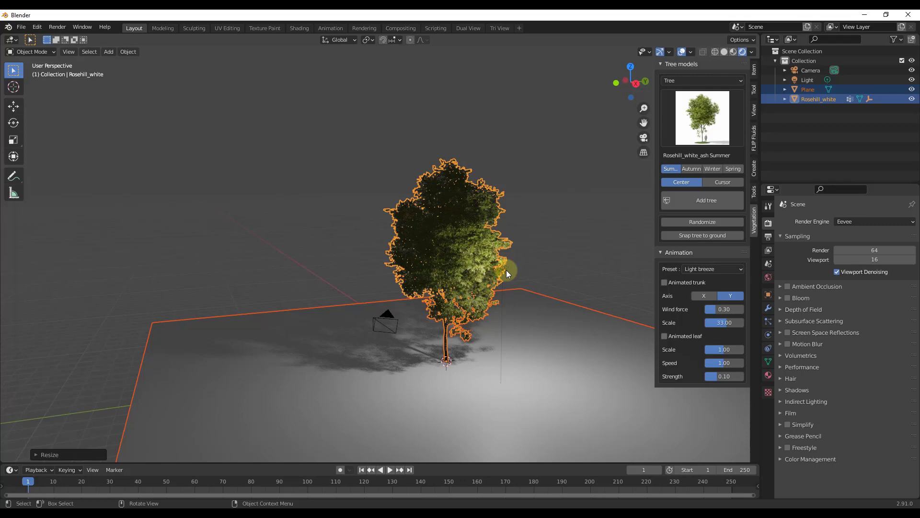
{"action": "left_click", "coordinate": [108, 52]}
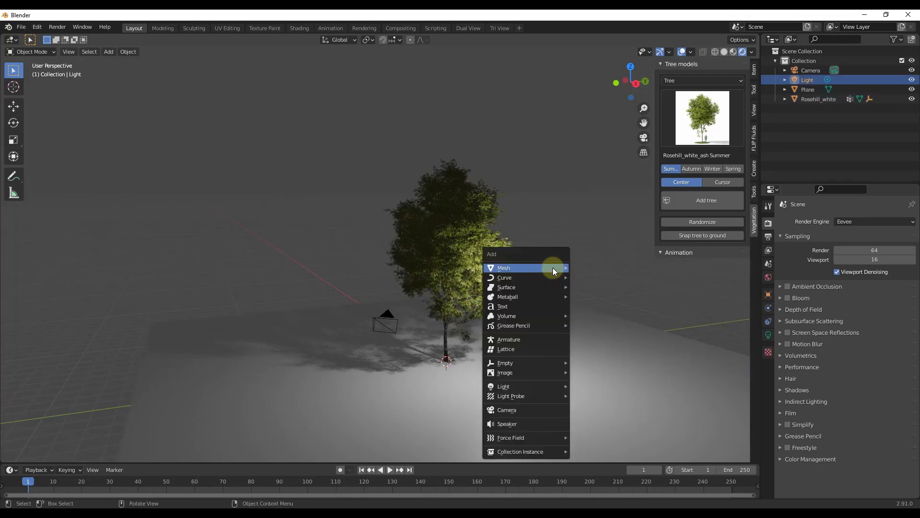
{"action": "mouse_move", "coordinate": [503, 385]}
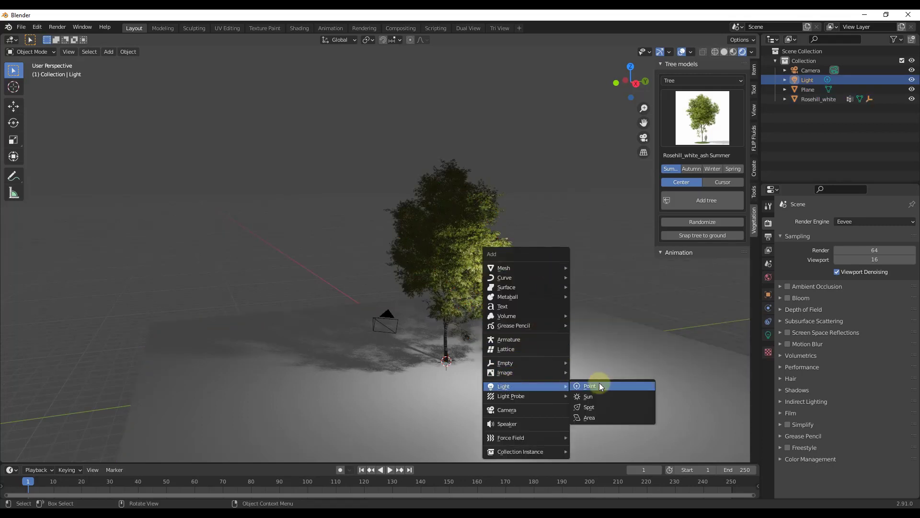
{"action": "left_click", "coordinate": [587, 397]}
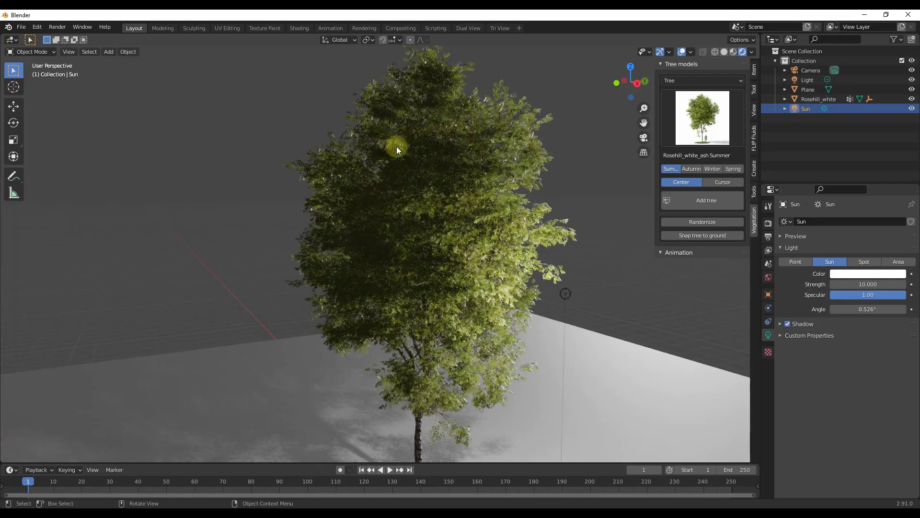
{"action": "mouse_move", "coordinate": [462, 307]}
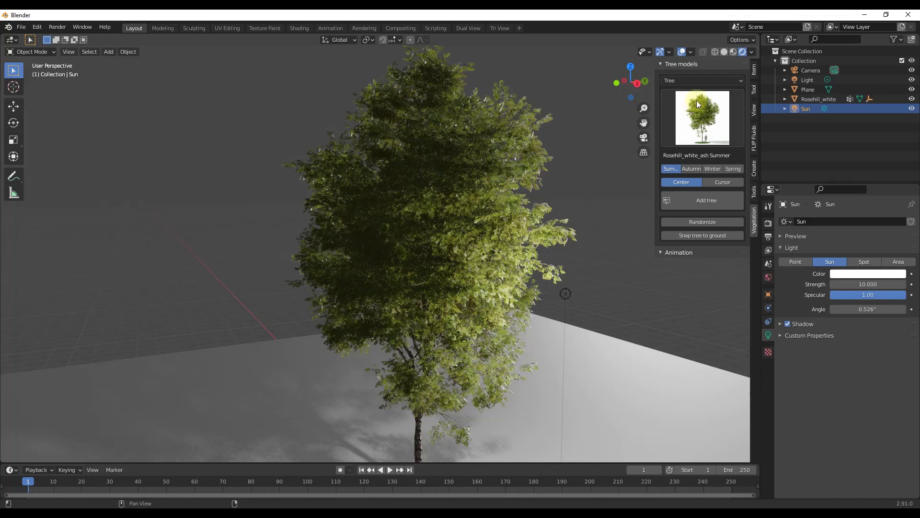
Switch the category to Shrub, pick Red_Shanks_tree, and add it to the scene.
{"action": "left_click", "coordinate": [702, 81]}
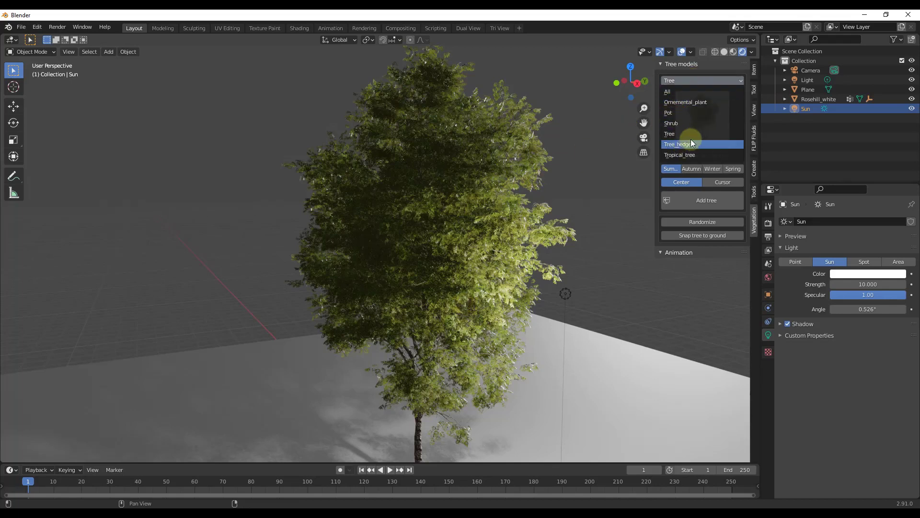
{"action": "left_click", "coordinate": [672, 123]}
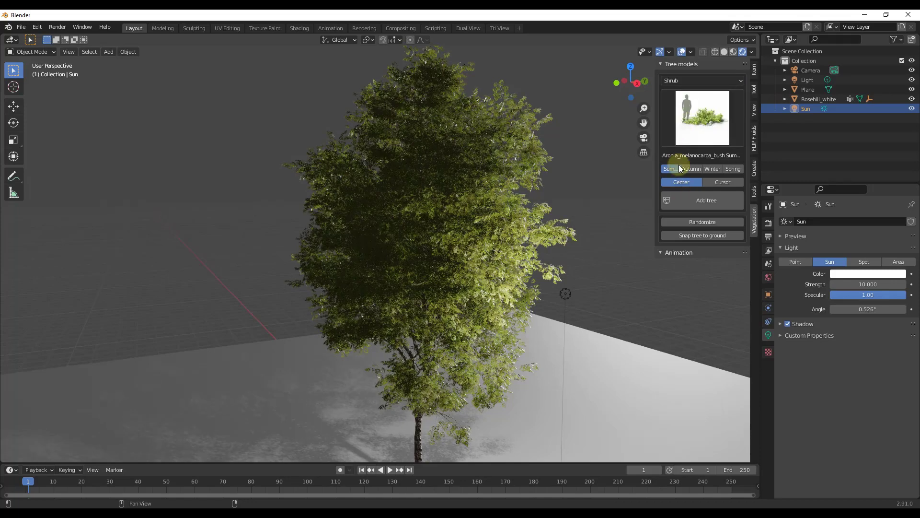
{"action": "left_click", "coordinate": [701, 118]}
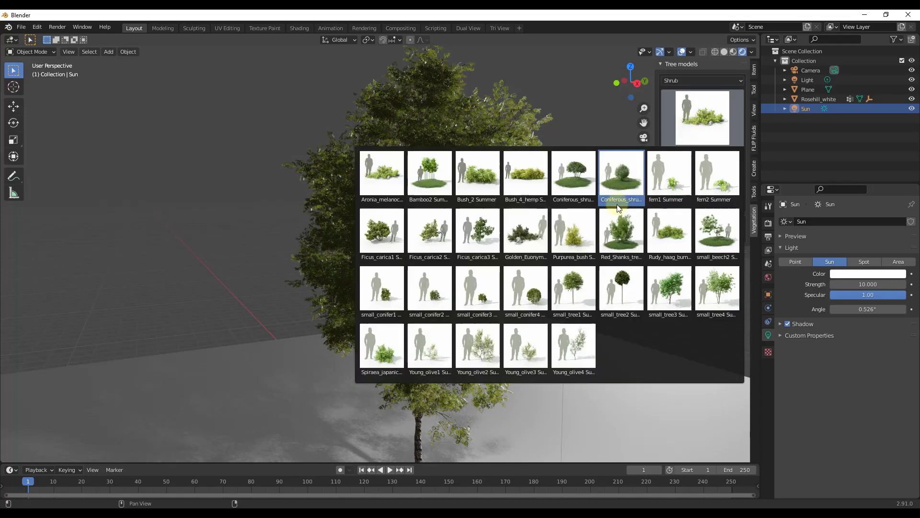
{"action": "left_click", "coordinate": [621, 232]}
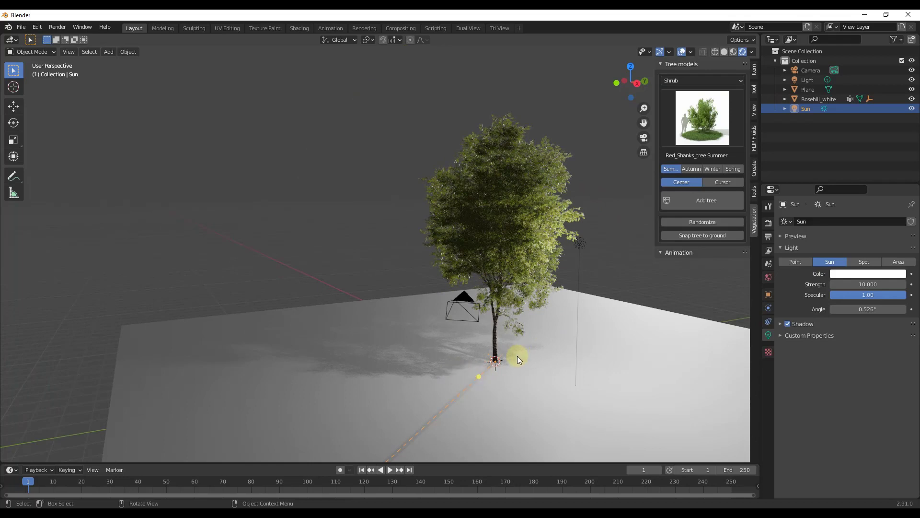
{"action": "left_click", "coordinate": [705, 200]}
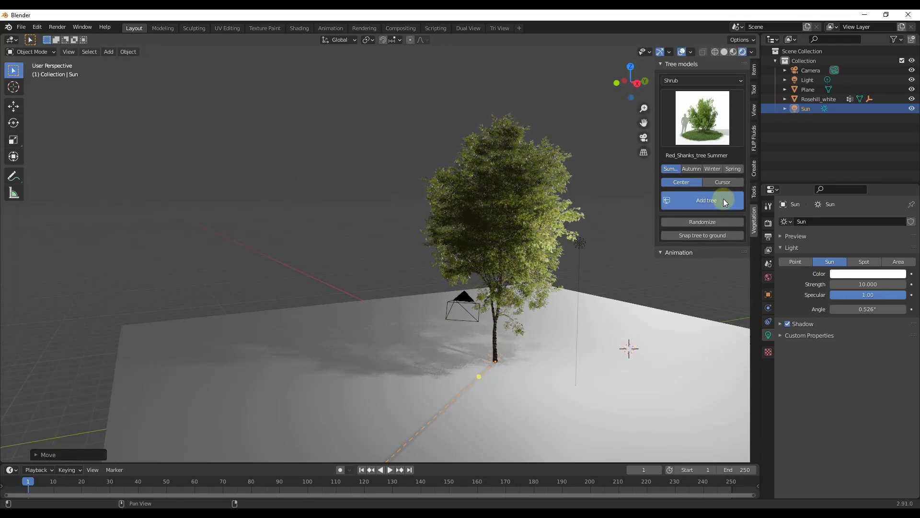
{"action": "mouse_move", "coordinate": [478, 394]}
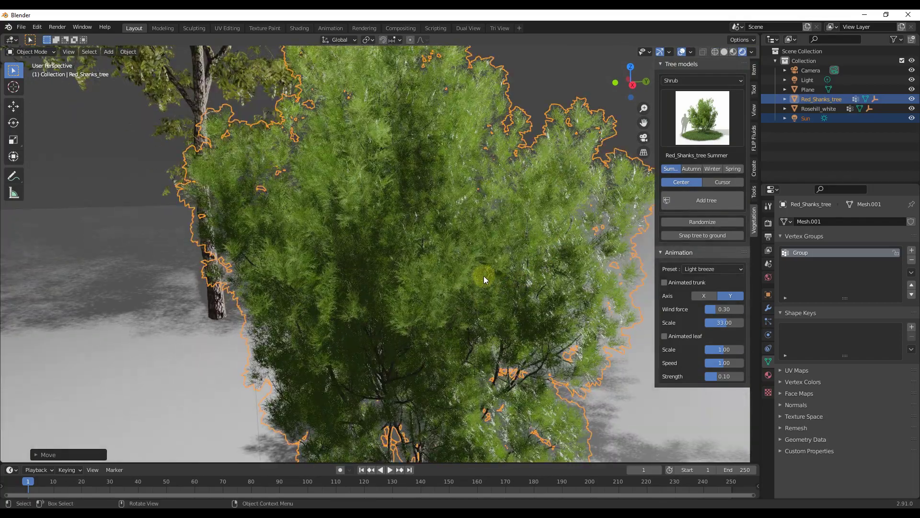
{"action": "mouse_move", "coordinate": [555, 249]}
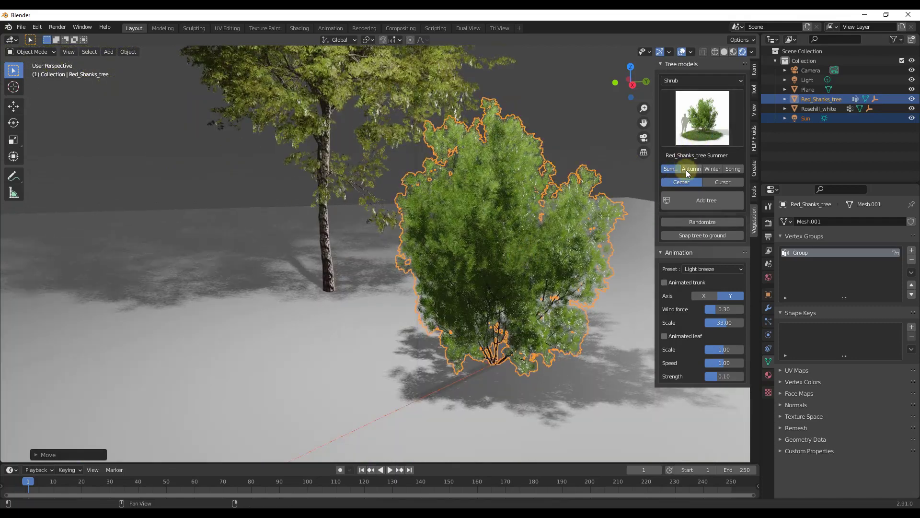
{"action": "mouse_move", "coordinate": [732, 168]}
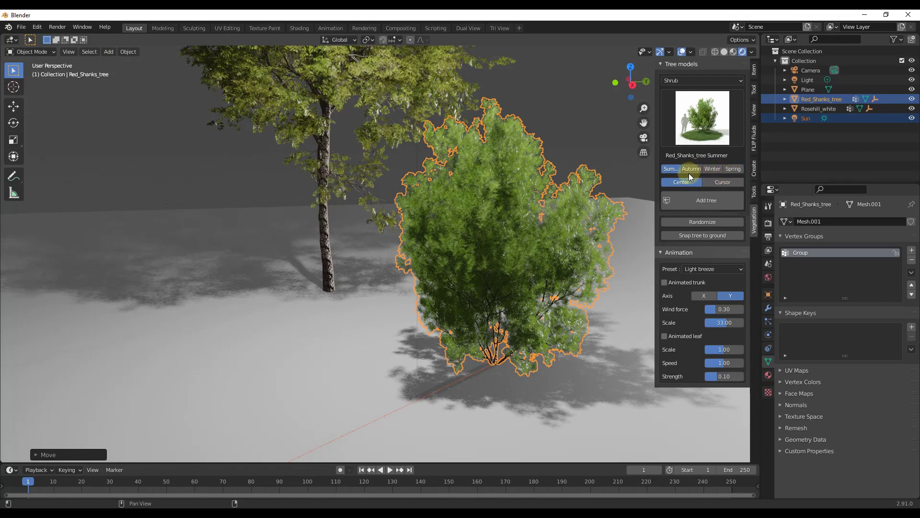
{"action": "mouse_move", "coordinate": [669, 170]}
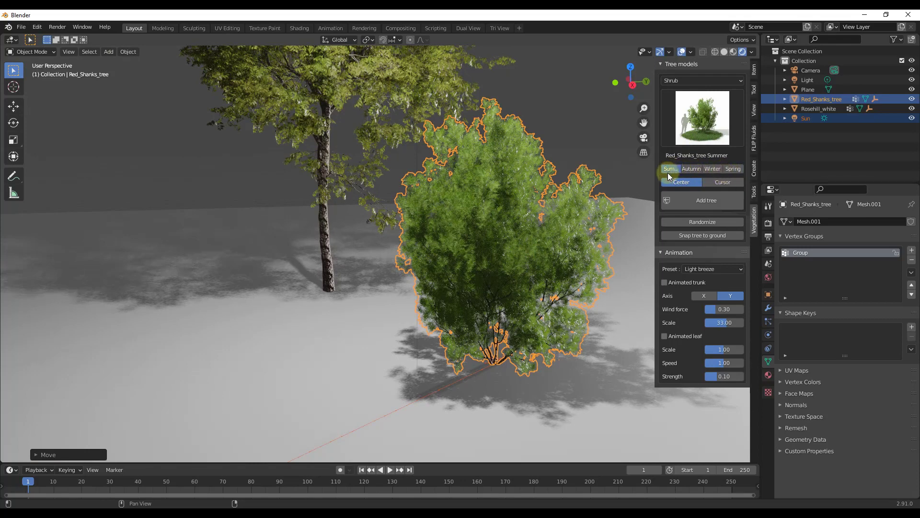
Switch to the Tree category, pick Sycamore_maple1 Autumn, and add it beside the others.
{"action": "left_click", "coordinate": [701, 80]}
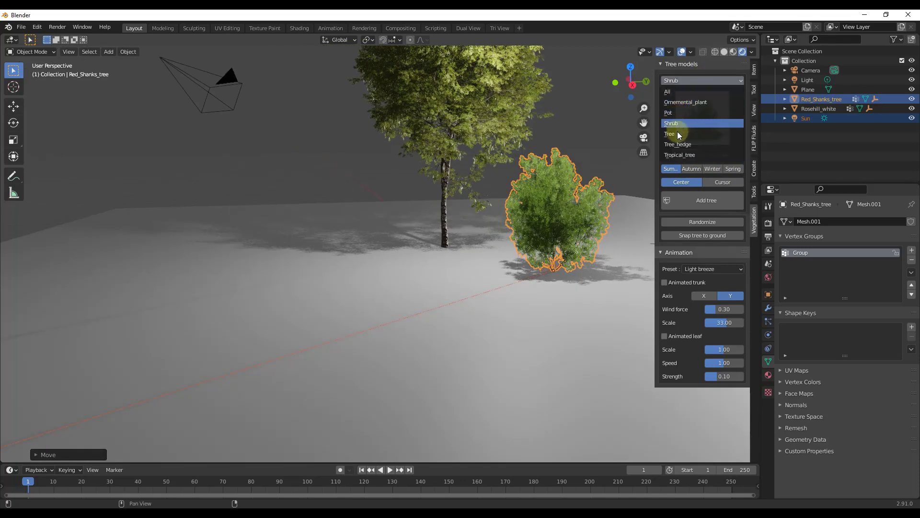
{"action": "left_click", "coordinate": [670, 134]}
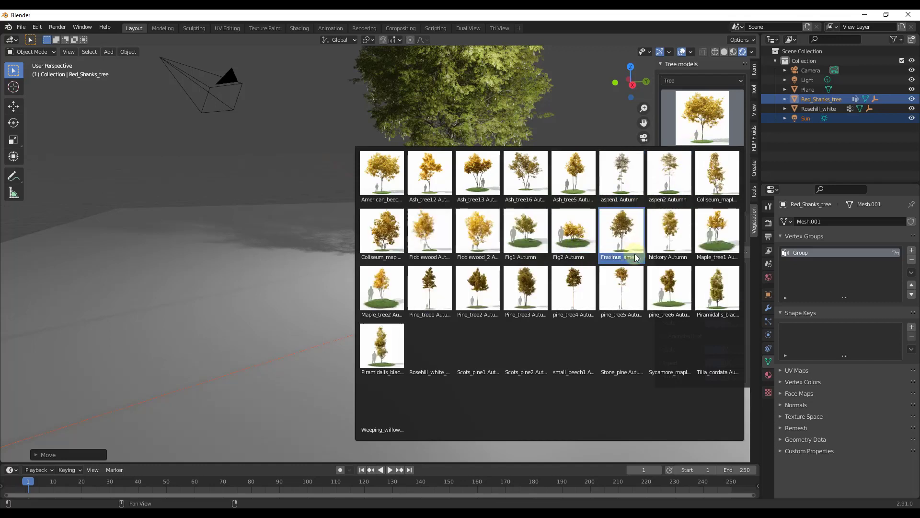
{"action": "left_click", "coordinate": [669, 290]}
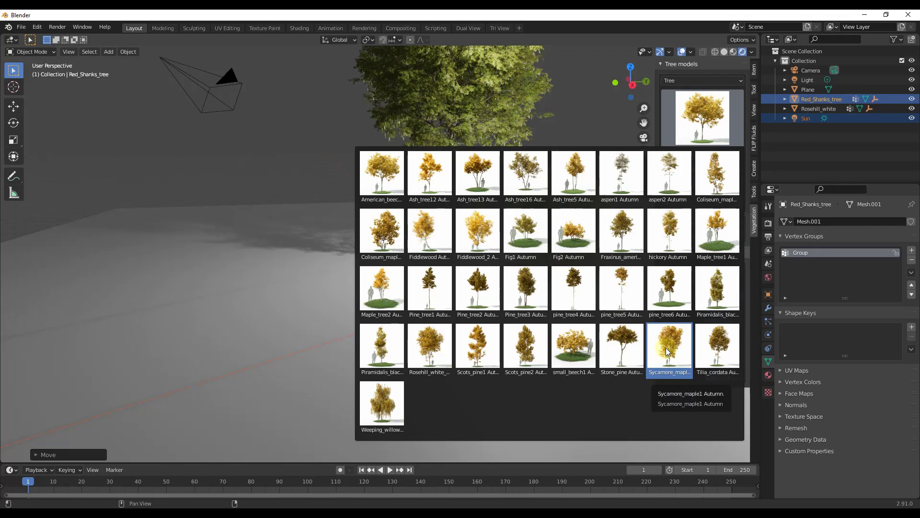
{"action": "left_click", "coordinate": [667, 345]}
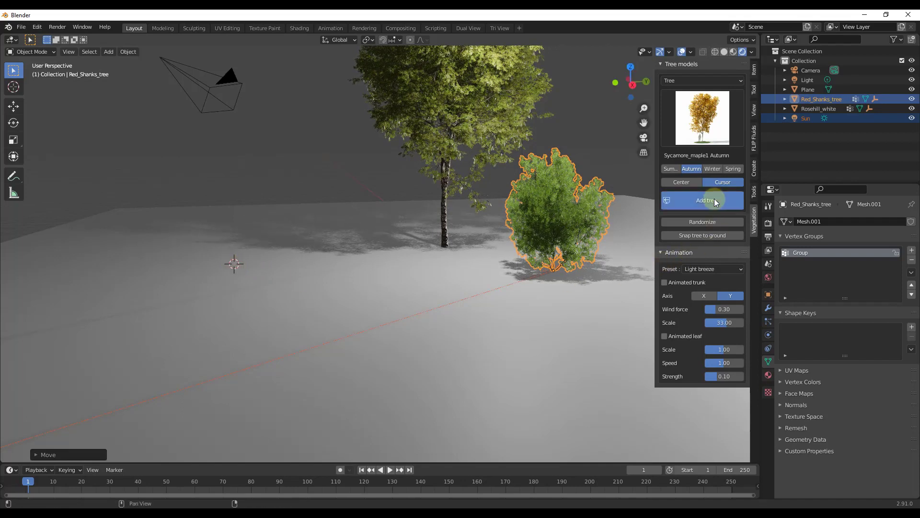
{"action": "mouse_move", "coordinate": [290, 127]}
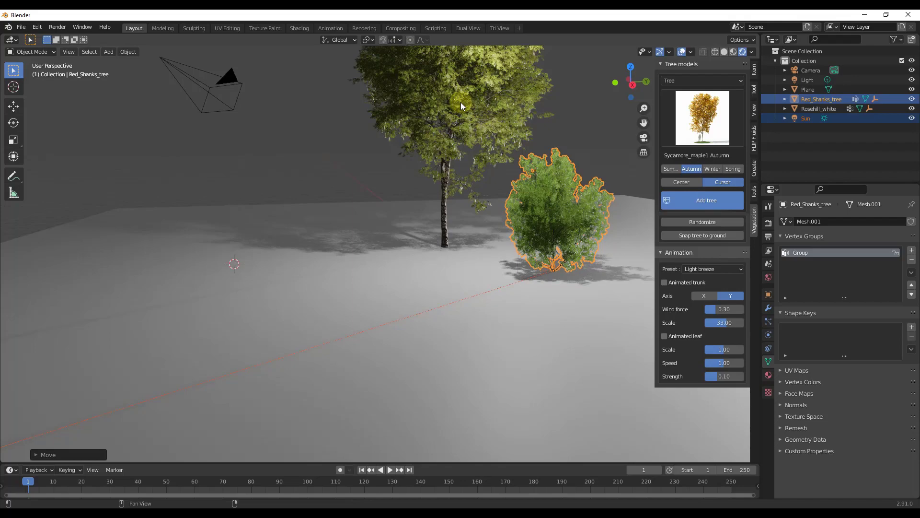
{"action": "left_click", "coordinate": [702, 199]}
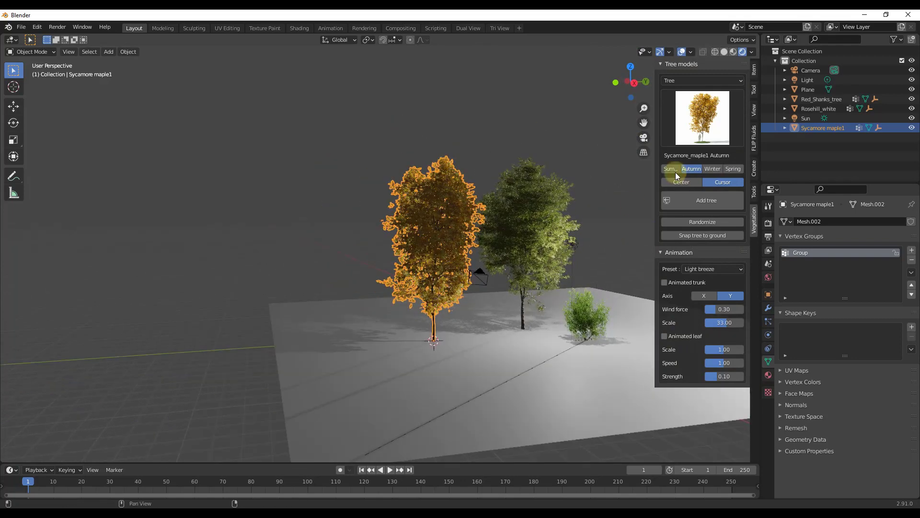
{"action": "mouse_move", "coordinate": [670, 169]}
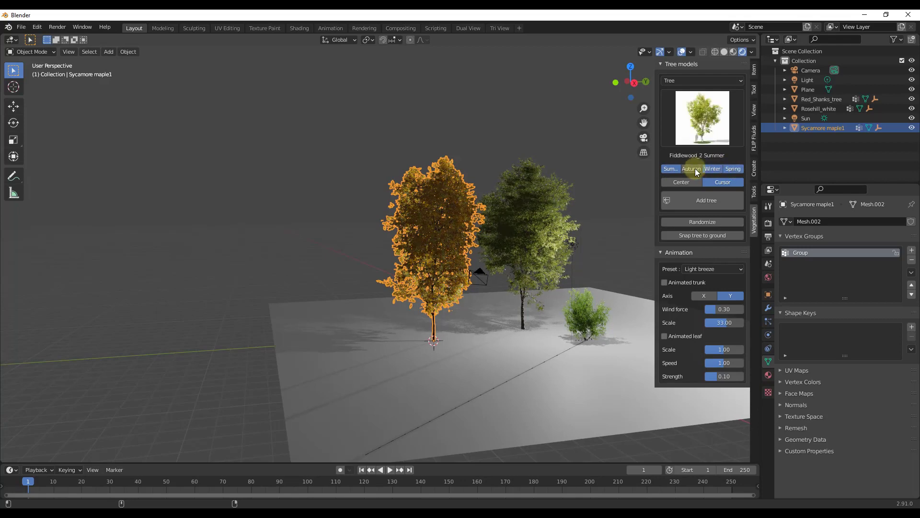
Browse the tree gallery and select Coliseum_maple1 Spring as the next model.
{"action": "left_click", "coordinate": [701, 118]}
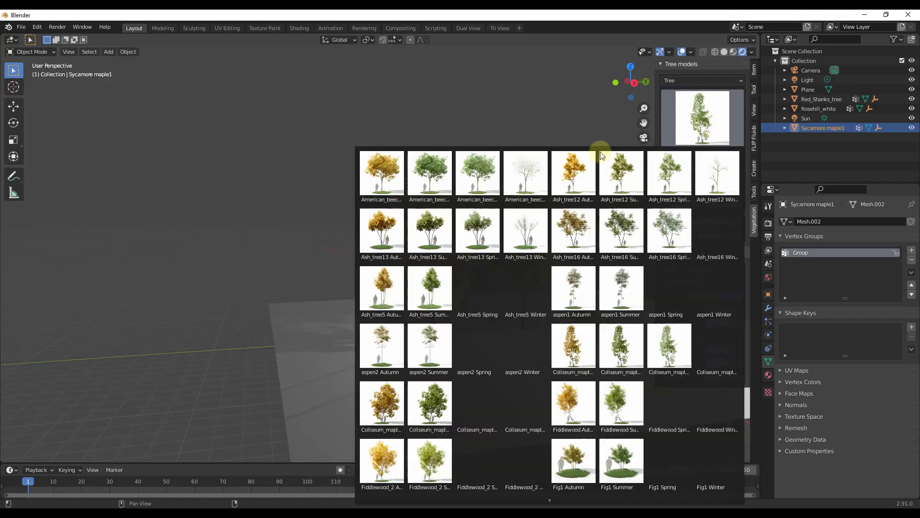
{"action": "left_click", "coordinate": [573, 173]}
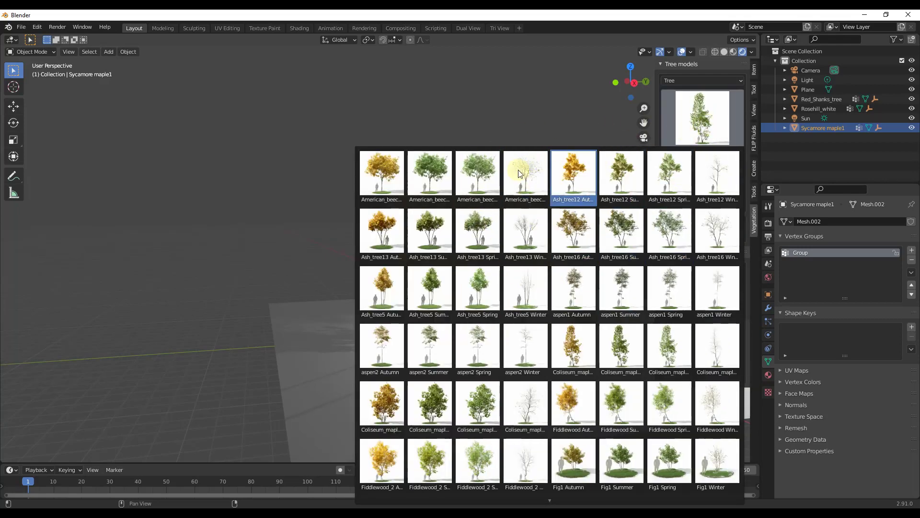
{"action": "left_click", "coordinate": [477, 348]}
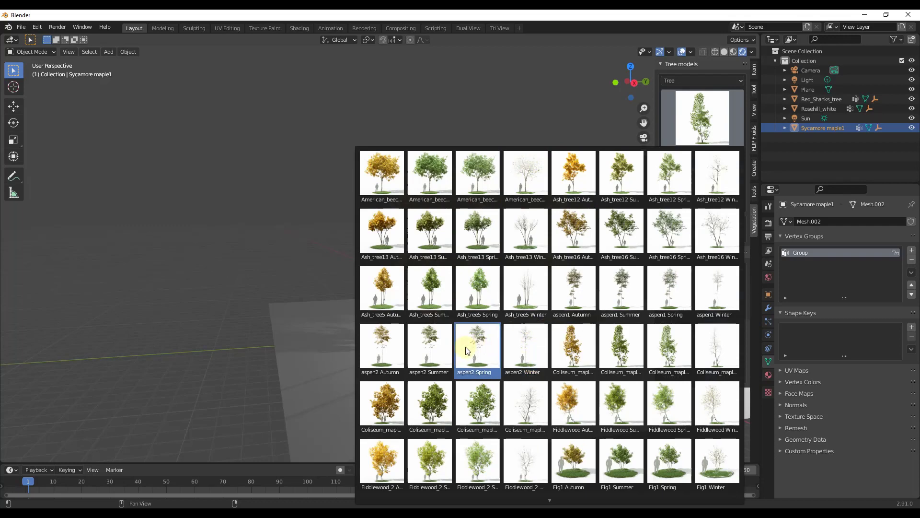
{"action": "left_click", "coordinate": [525, 349]}
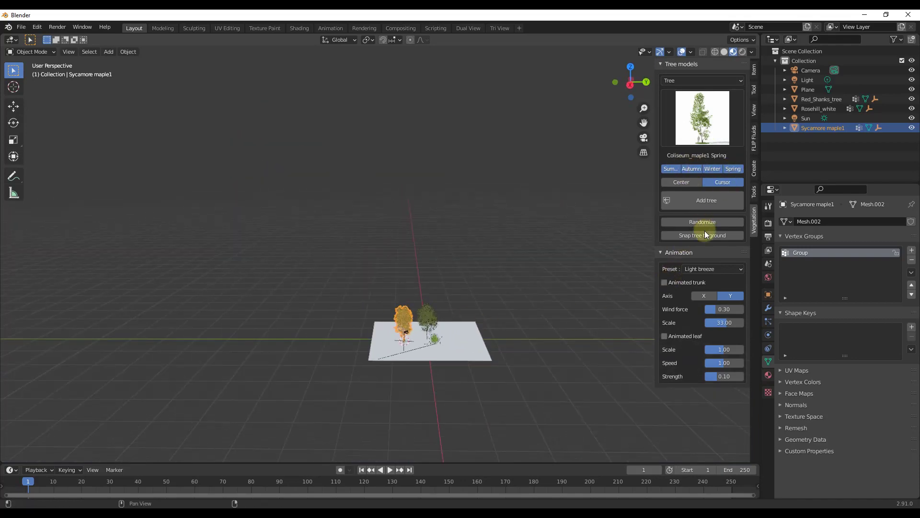
{"action": "mouse_move", "coordinate": [702, 222]}
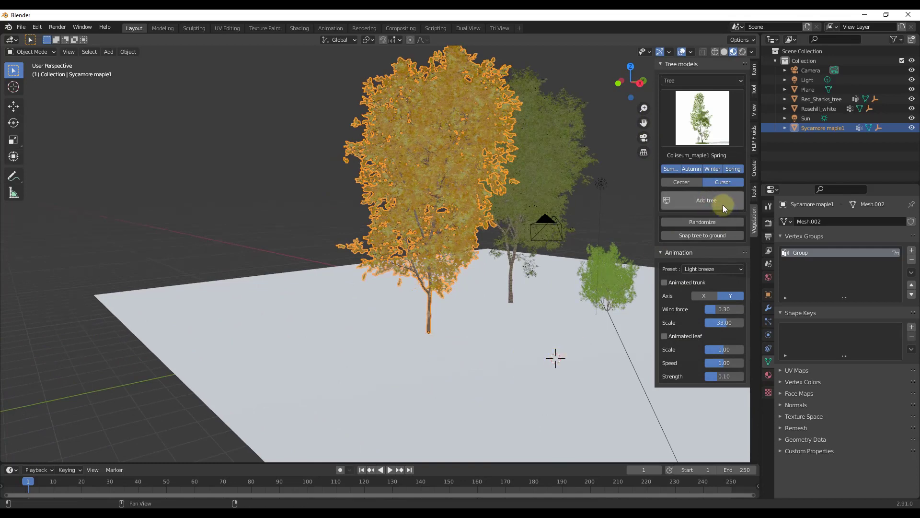
{"action": "mouse_move", "coordinate": [712, 169]}
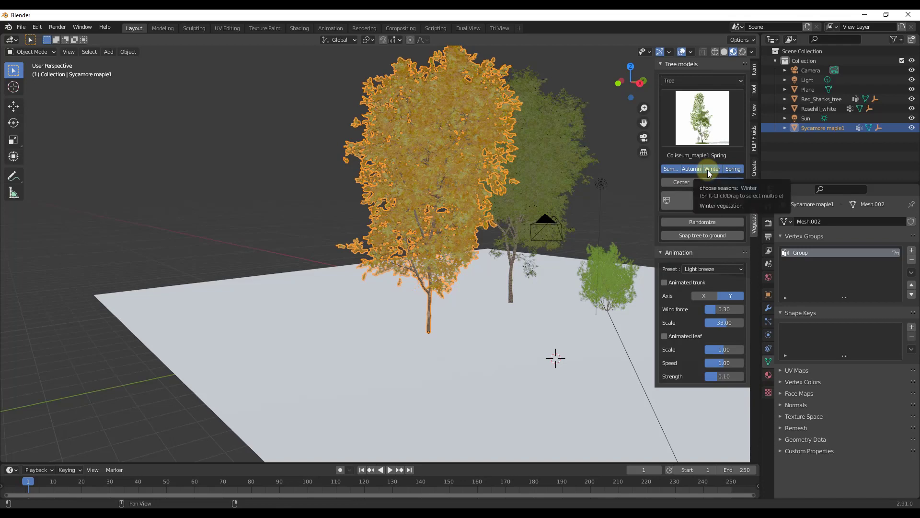
Filter to autumn models, set the 3D cursor, and add two more Sycamore maples.
{"action": "left_click", "coordinate": [690, 168]}
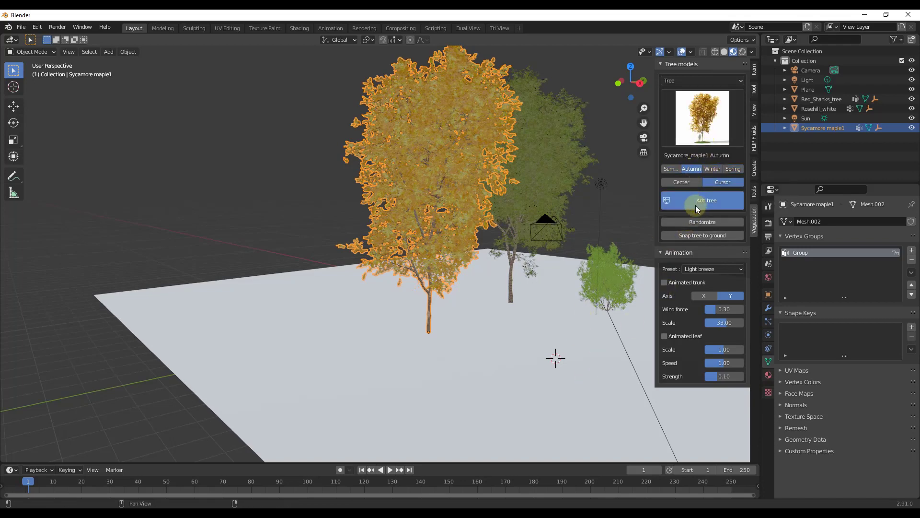
{"action": "mouse_move", "coordinate": [532, 352]}
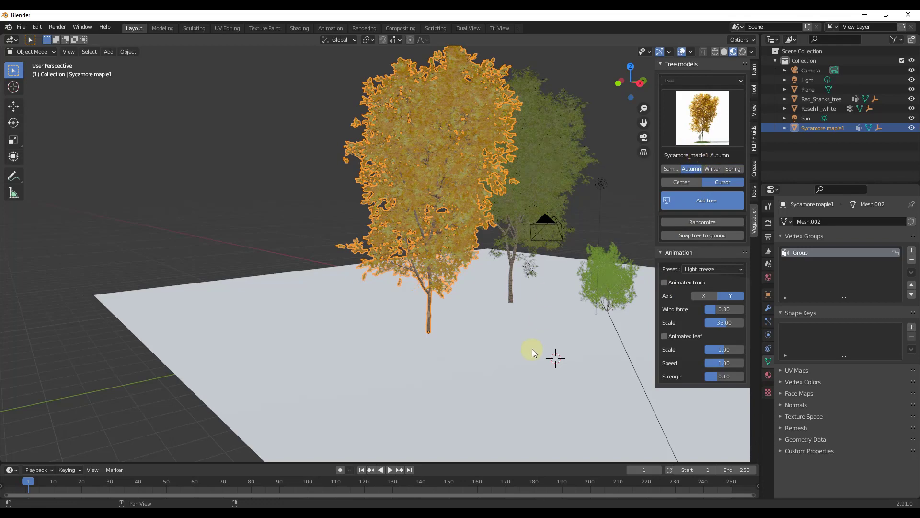
{"action": "mouse_move", "coordinate": [540, 331]}
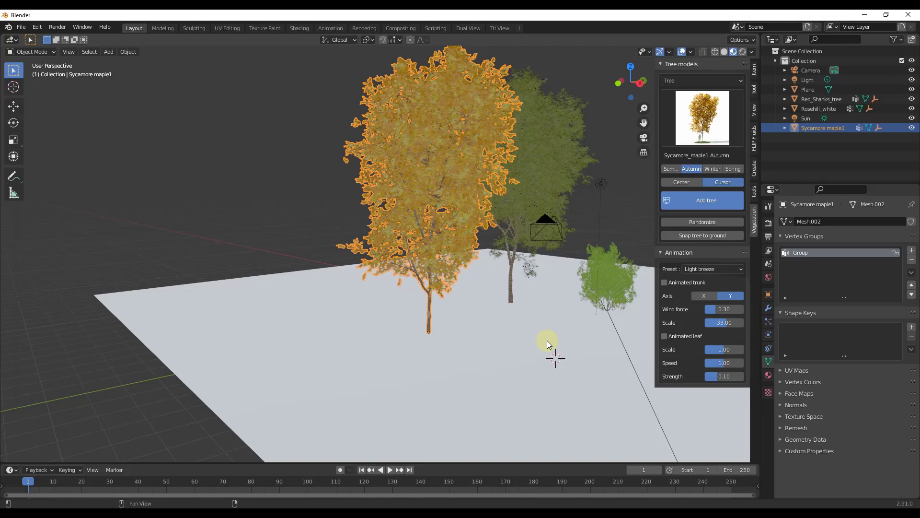
{"action": "left_click", "coordinate": [702, 200]}
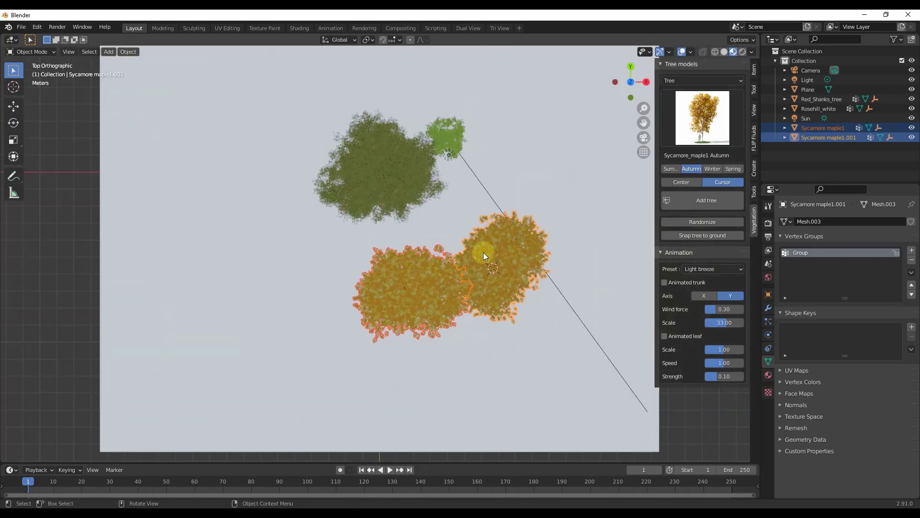
{"action": "mouse_move", "coordinate": [503, 267]}
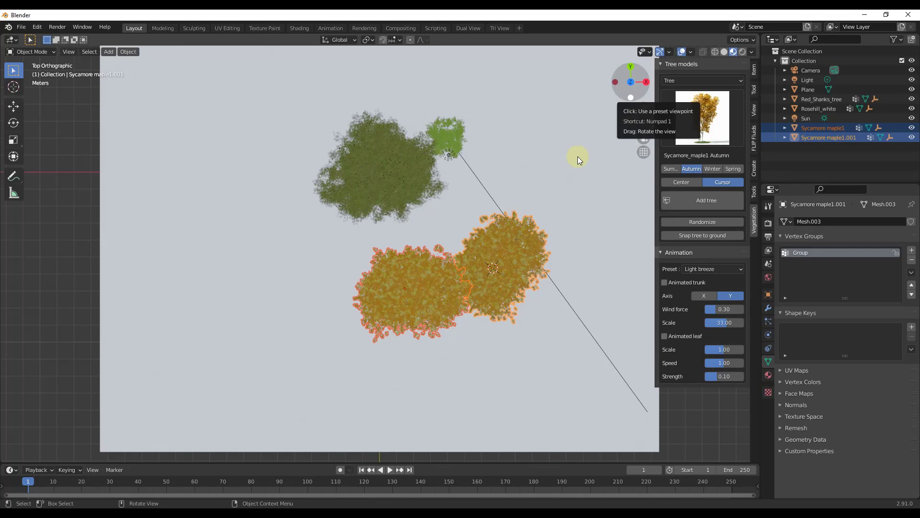
{"action": "mouse_move", "coordinate": [274, 311]}
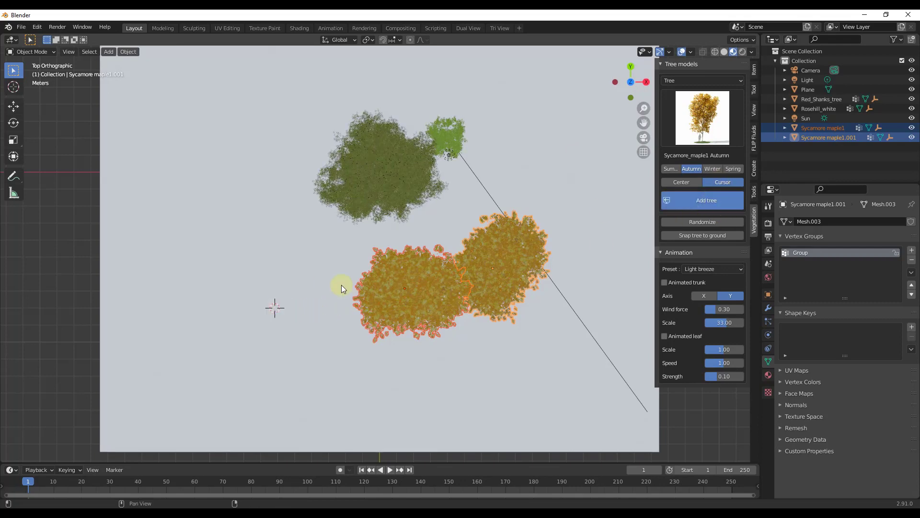
{"action": "mouse_move", "coordinate": [335, 304]}
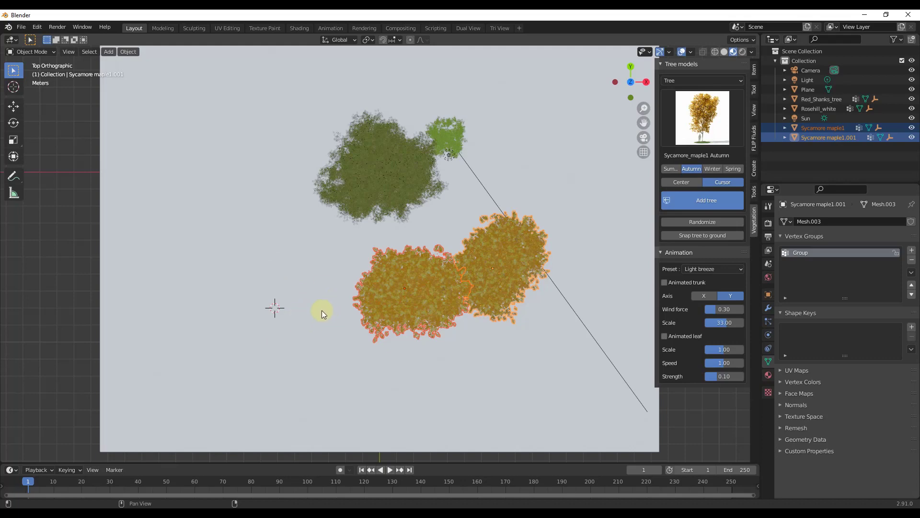
{"action": "left_click", "coordinate": [702, 200]}
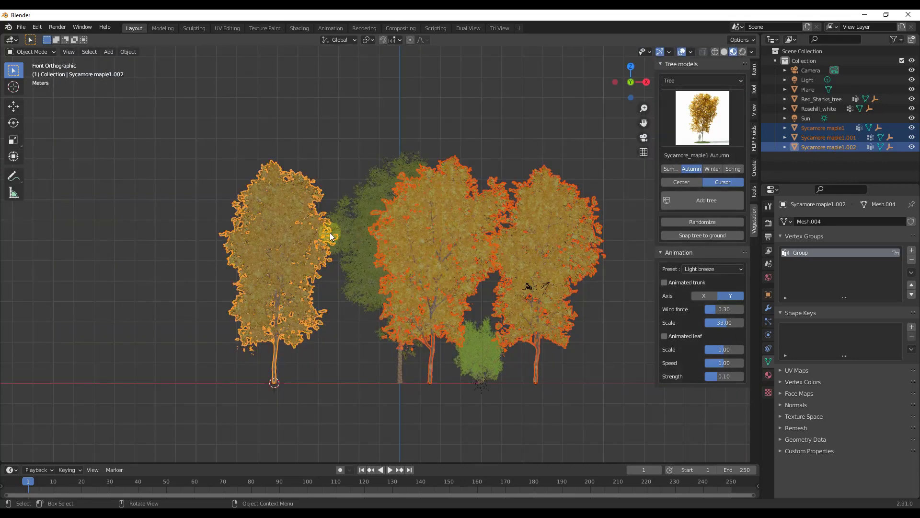
{"action": "mouse_move", "coordinate": [604, 233]}
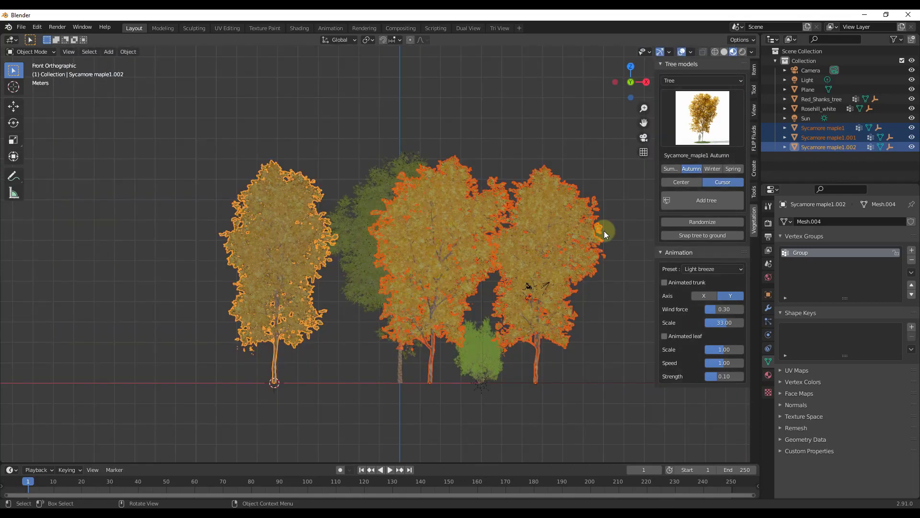
{"action": "mouse_move", "coordinate": [545, 272]}
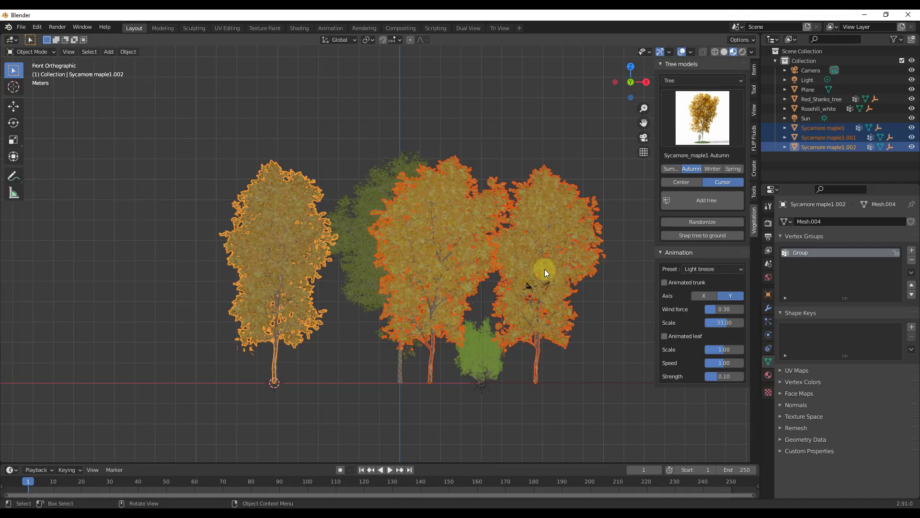
{"action": "mouse_move", "coordinate": [557, 277]}
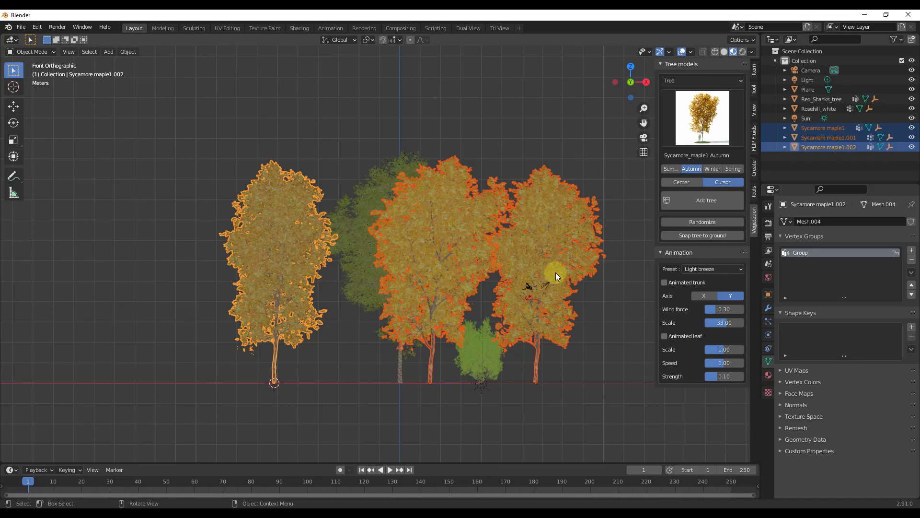
{"action": "mouse_move", "coordinate": [541, 272]}
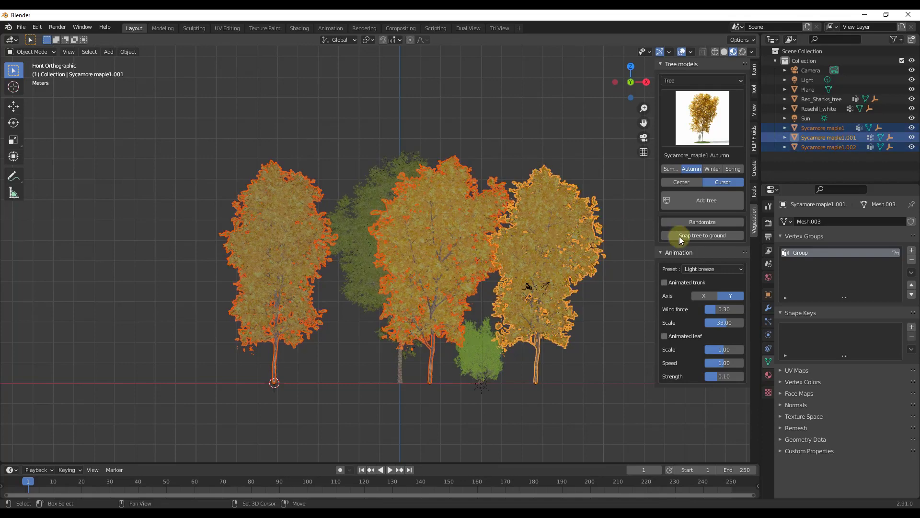
Randomize the selected maples' shapes repeatedly, then reshuffle the leftmost maple.
{"action": "left_click", "coordinate": [701, 222]}
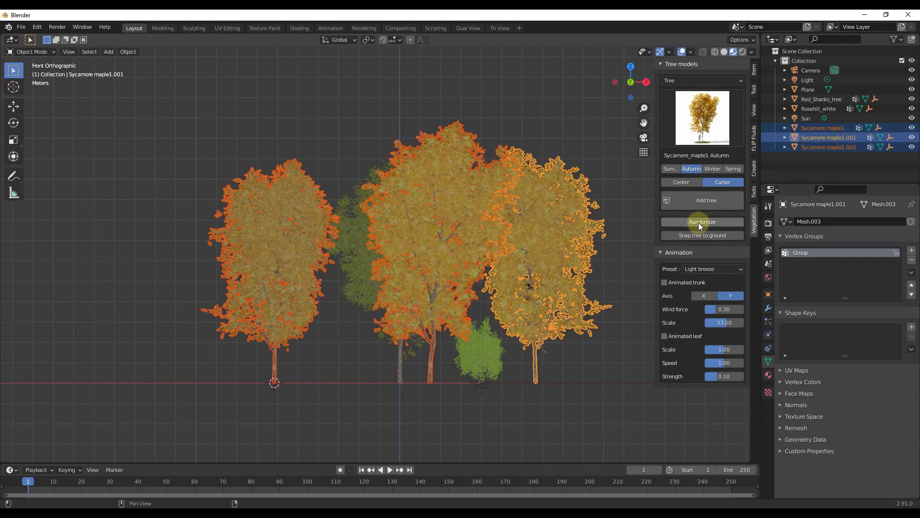
{"action": "left_click", "coordinate": [702, 222]}
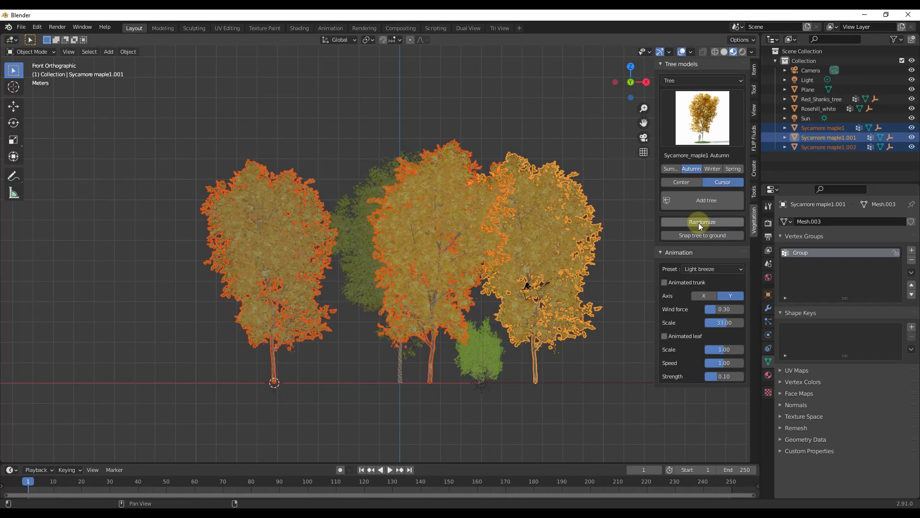
{"action": "left_click", "coordinate": [702, 221]}
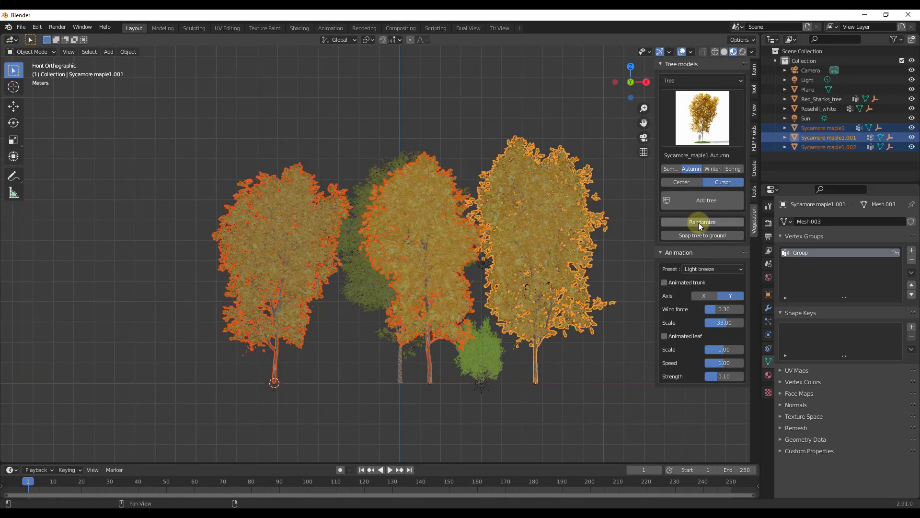
{"action": "left_click", "coordinate": [702, 222]}
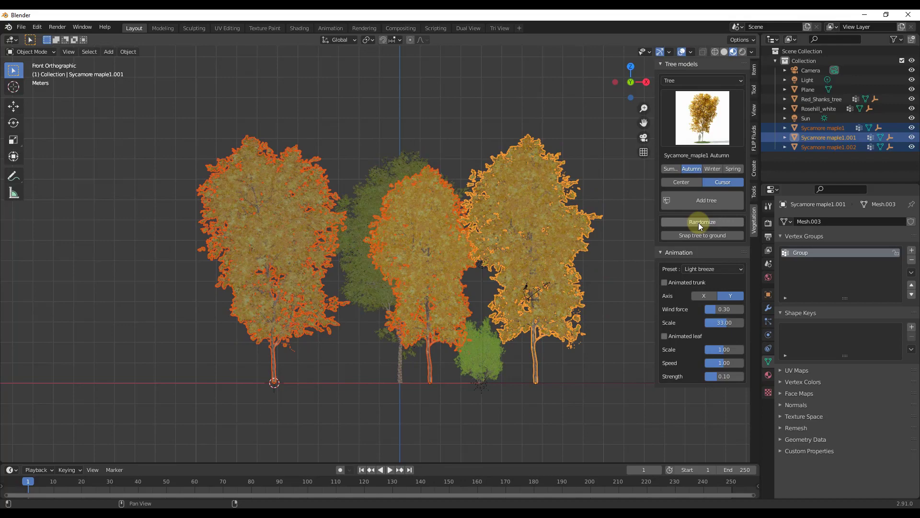
{"action": "left_click", "coordinate": [702, 222]}
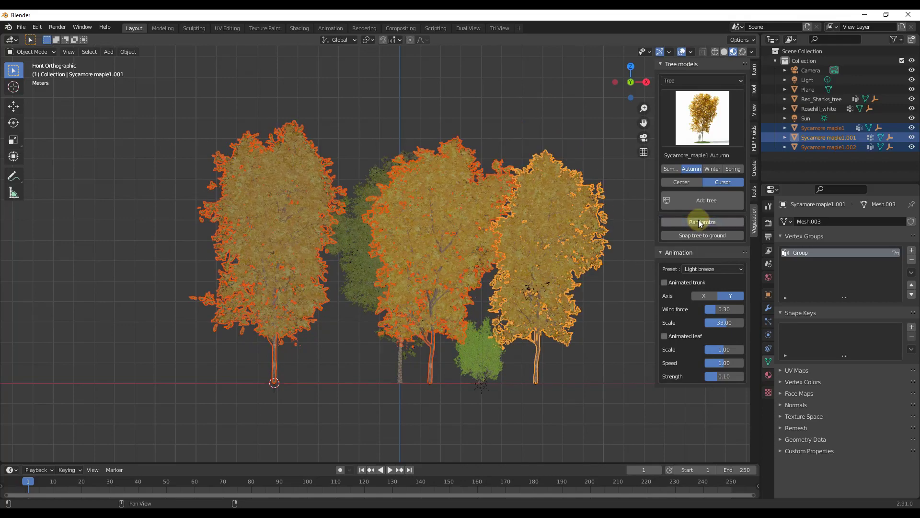
{"action": "left_click", "coordinate": [702, 222]}
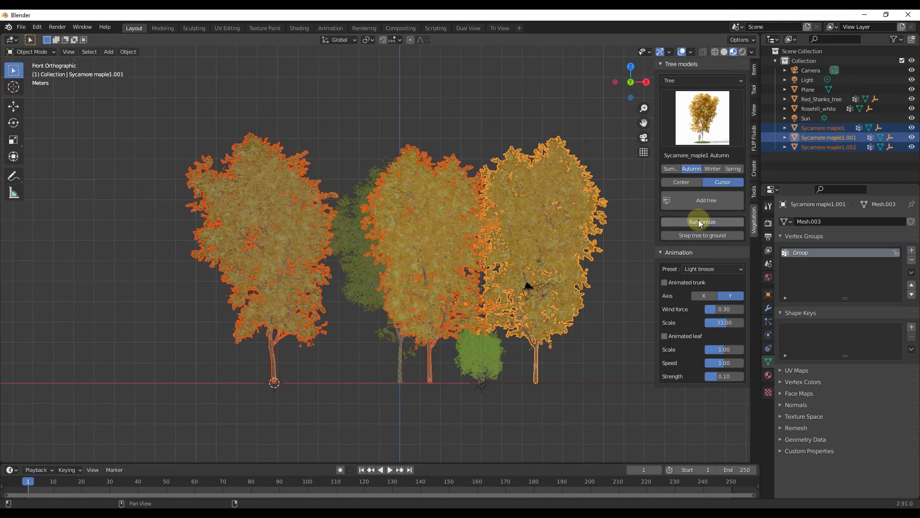
{"action": "left_click", "coordinate": [701, 222]}
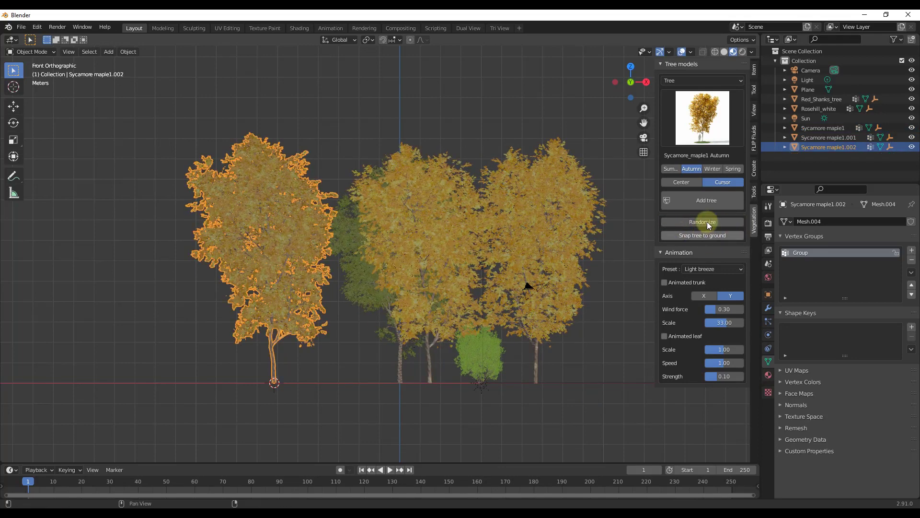
{"action": "left_click", "coordinate": [702, 222]}
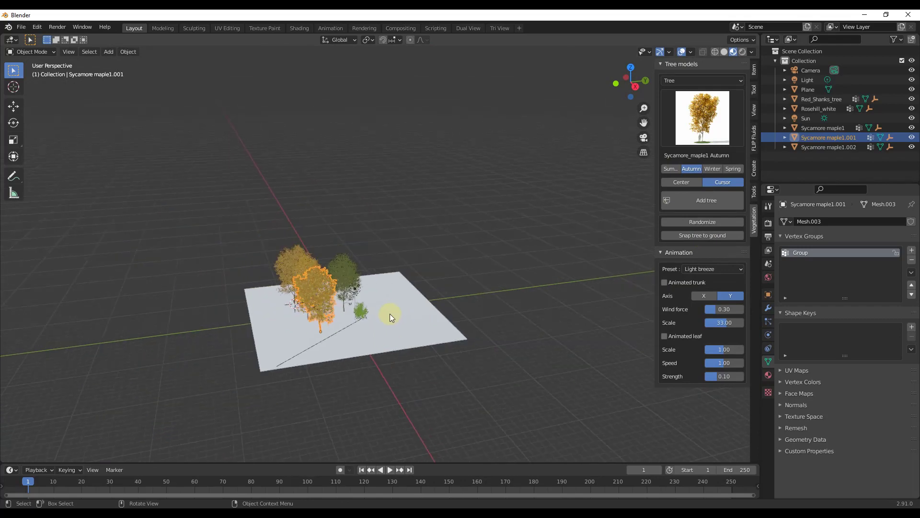
Select the ground plane, scale it well beyond the trees, and open its vertex menu.
{"action": "left_click", "coordinate": [108, 52]}
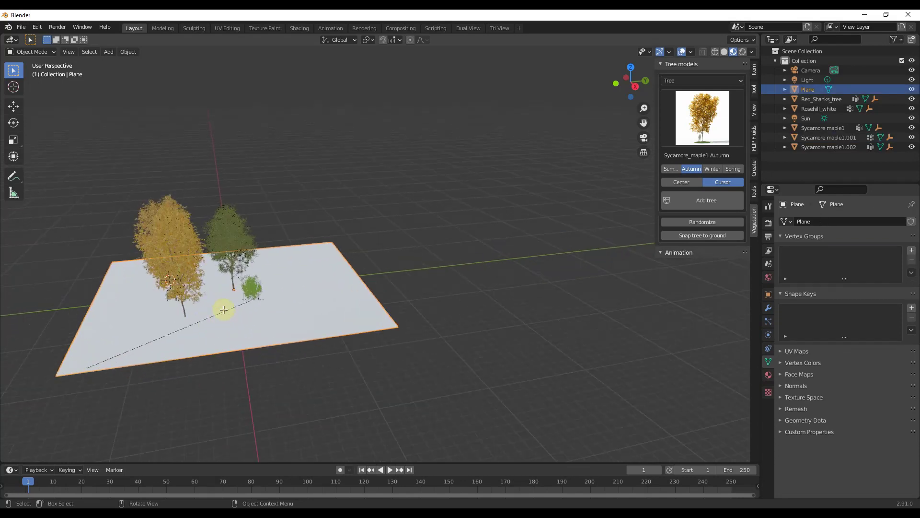
{"action": "key", "text": "s"}
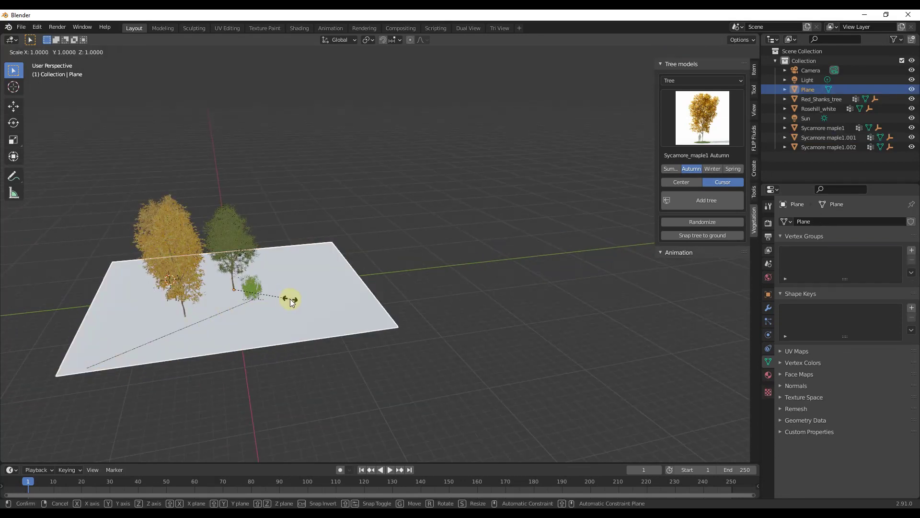
{"action": "left_click", "coordinate": [291, 296]}
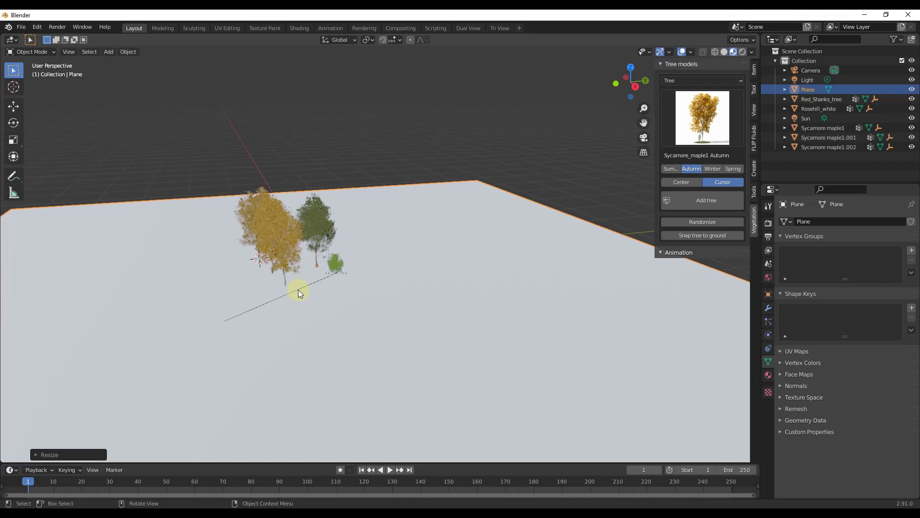
{"action": "right_click", "coordinate": [298, 293]}
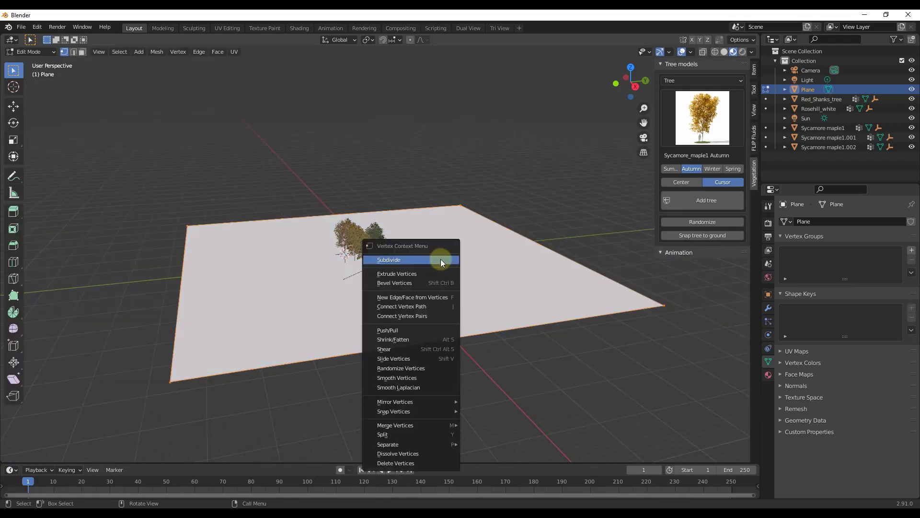
Apply Subdivide to the enlarged plane from the vertex context menu.
{"action": "left_click", "coordinate": [389, 260]}
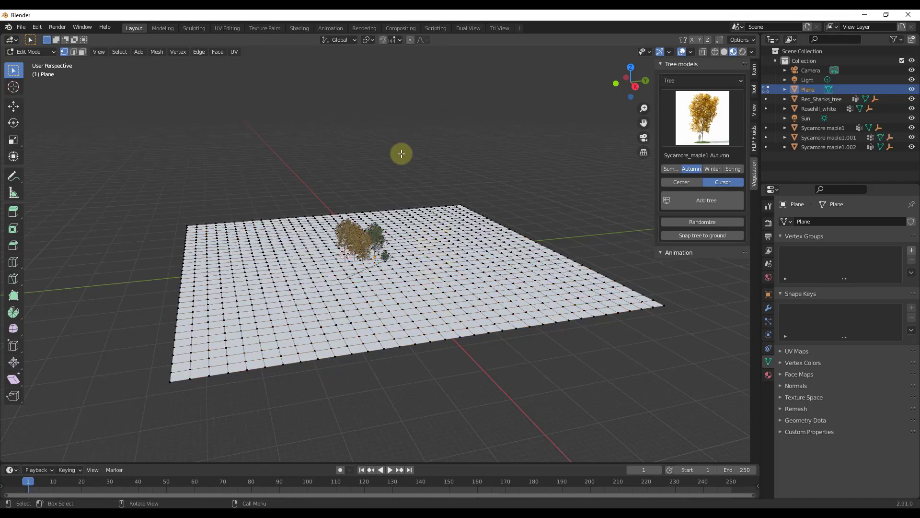
{"action": "mouse_move", "coordinate": [497, 170]}
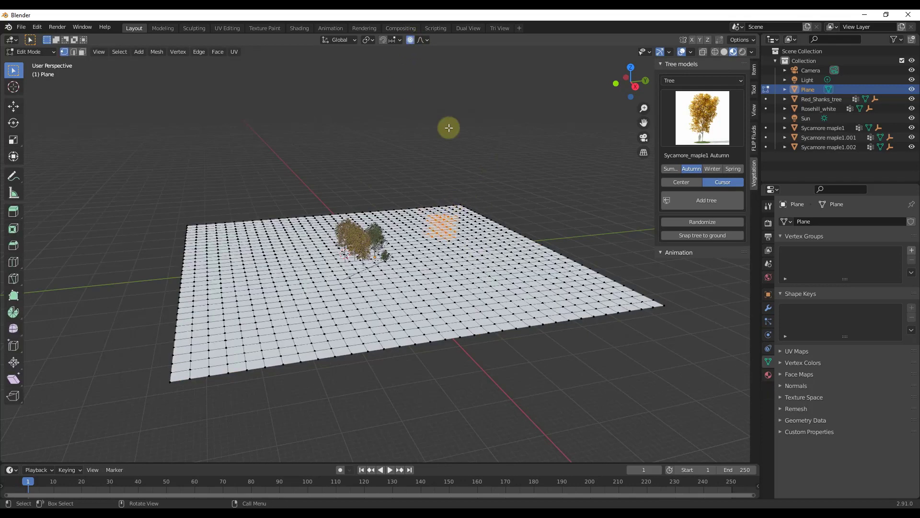
{"action": "mouse_move", "coordinate": [474, 169]}
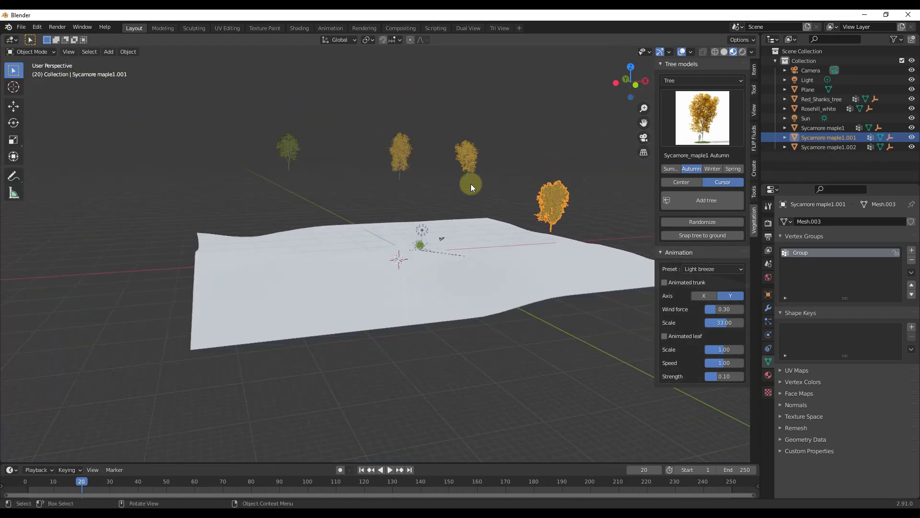
Snap the floating trees down onto the displaced terrain, then delete them with X.
{"action": "left_click", "coordinate": [288, 149]}
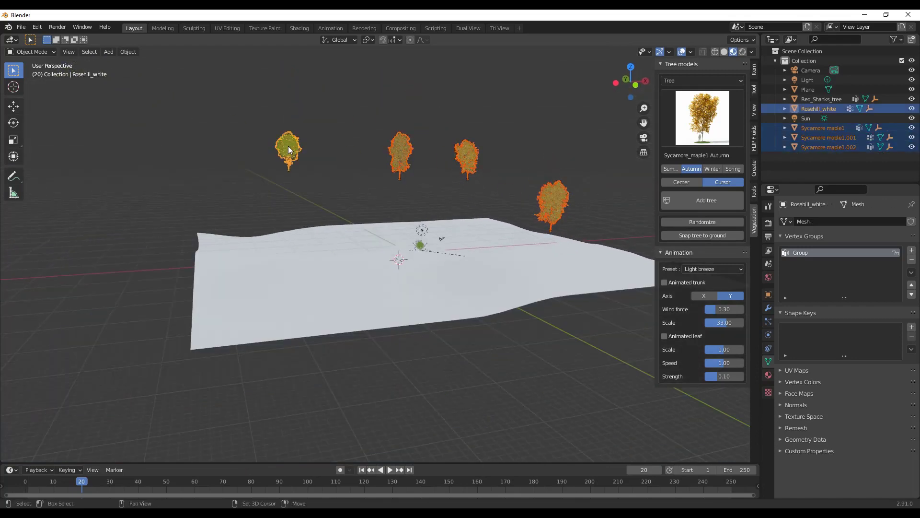
{"action": "left_click", "coordinate": [702, 236]}
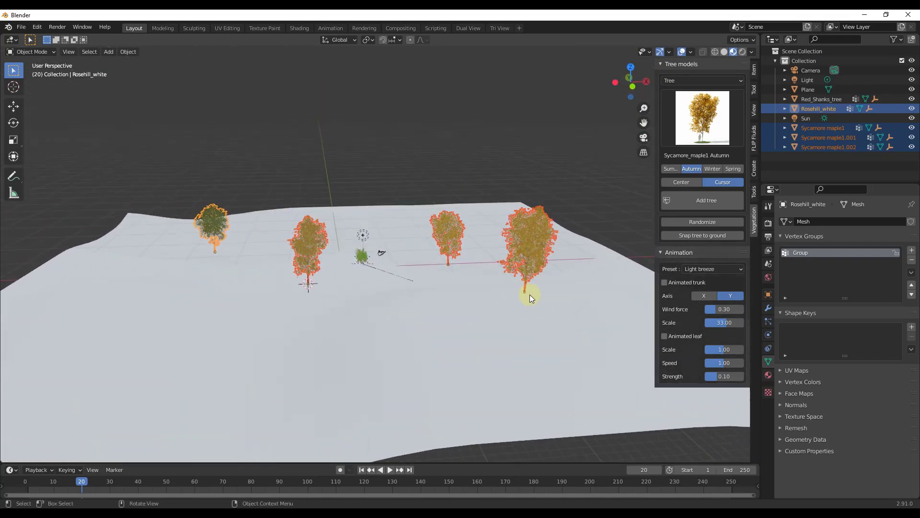
{"action": "key", "text": "x"}
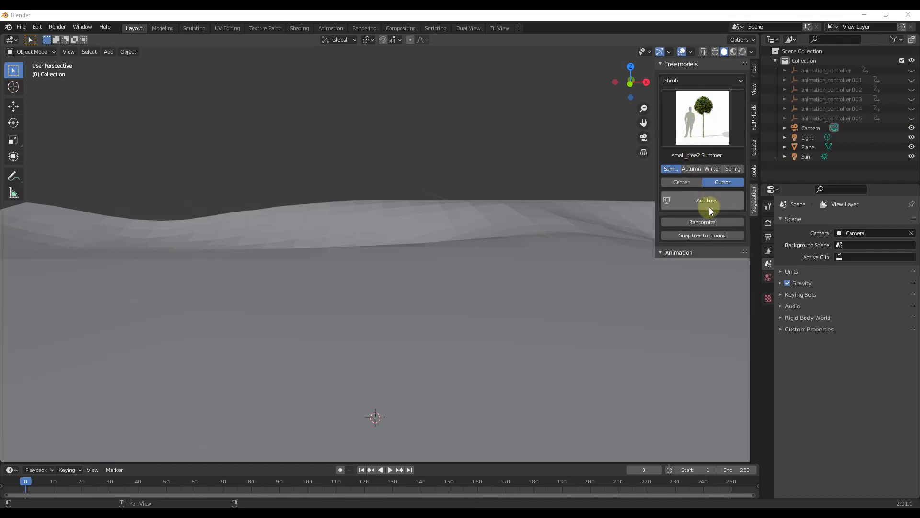
Add the small_tree2 Summer shrub at the cursor and apply the Medium wind preset.
{"action": "left_click", "coordinate": [706, 200]}
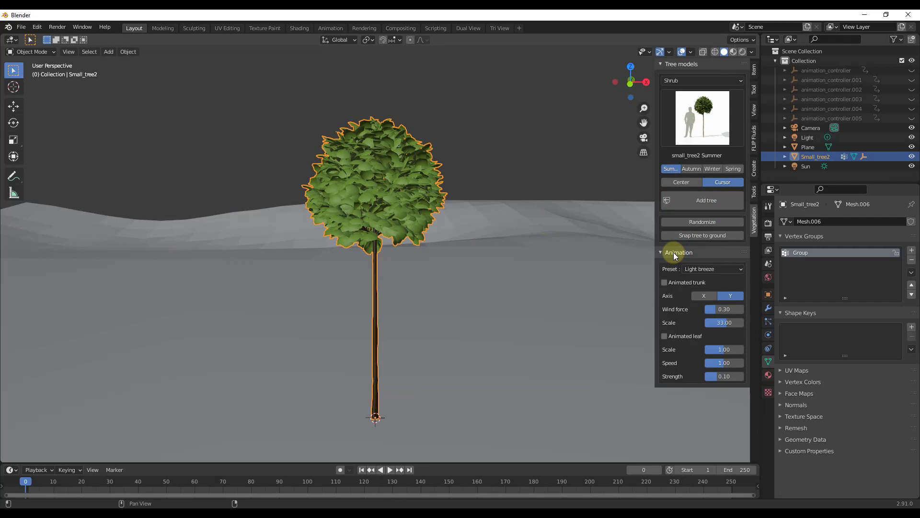
{"action": "mouse_move", "coordinate": [688, 269]}
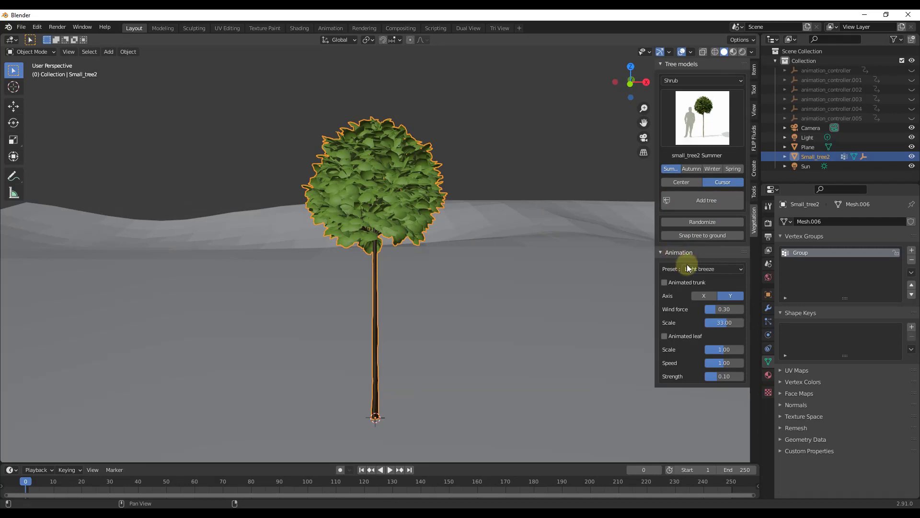
{"action": "left_click", "coordinate": [702, 268]}
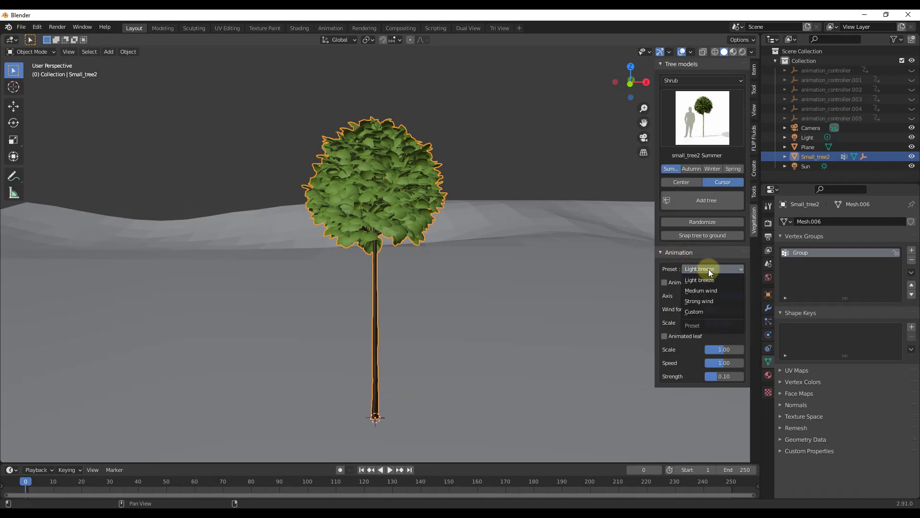
{"action": "mouse_move", "coordinate": [703, 290]}
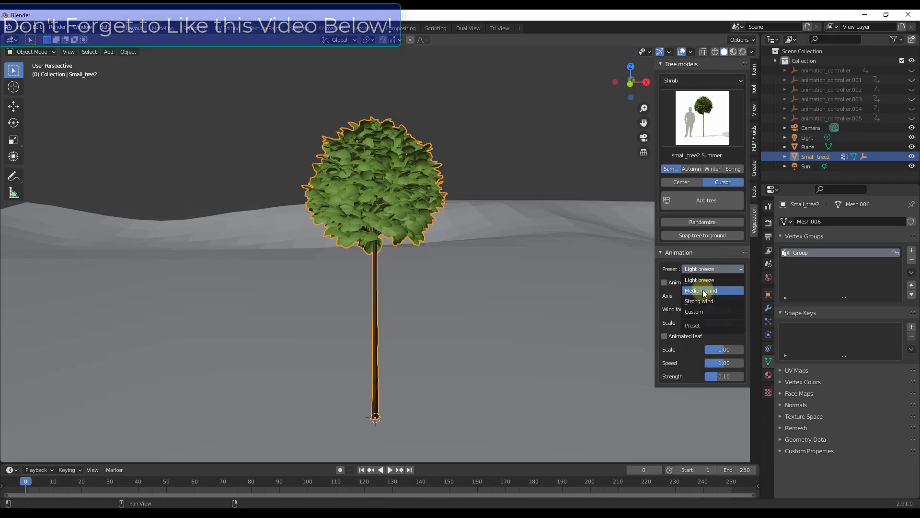
{"action": "left_click", "coordinate": [701, 290]}
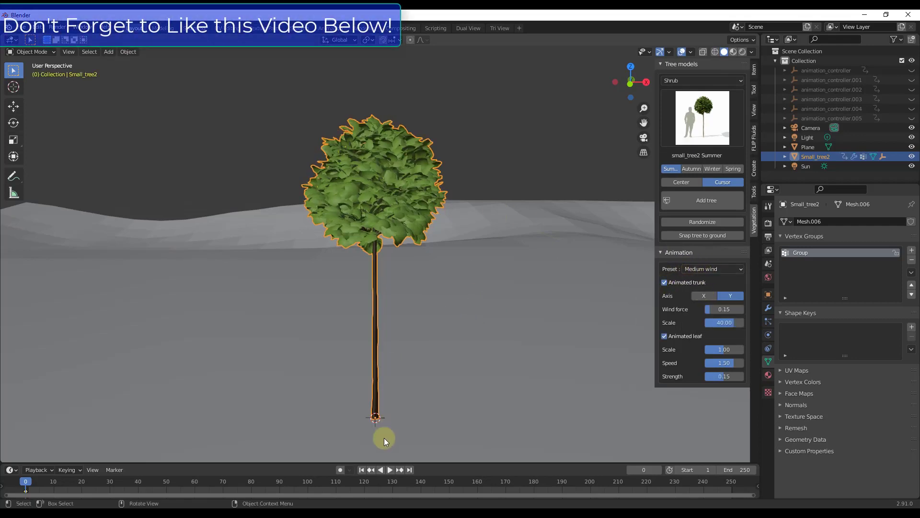
Disable Animated trunk, previewing the shrub's wind animation before and after.
{"action": "left_click", "coordinate": [389, 469]}
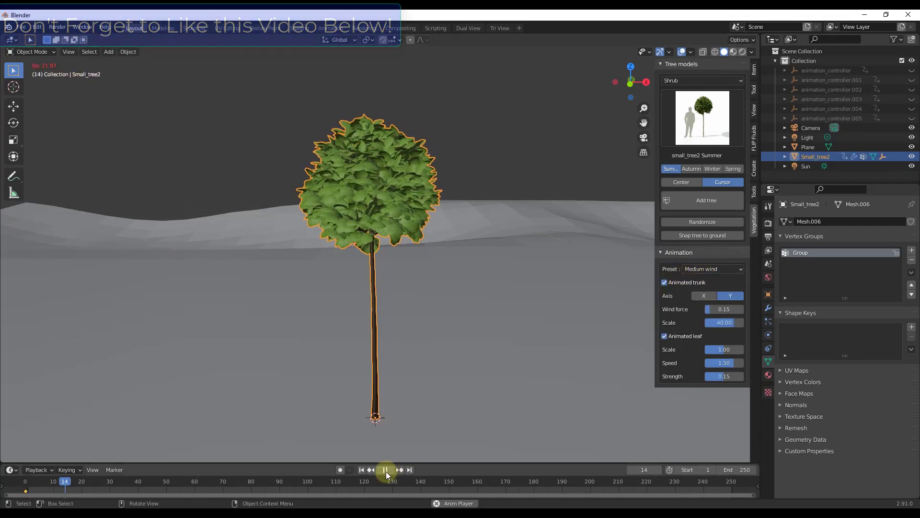
{"action": "left_click", "coordinate": [385, 469]}
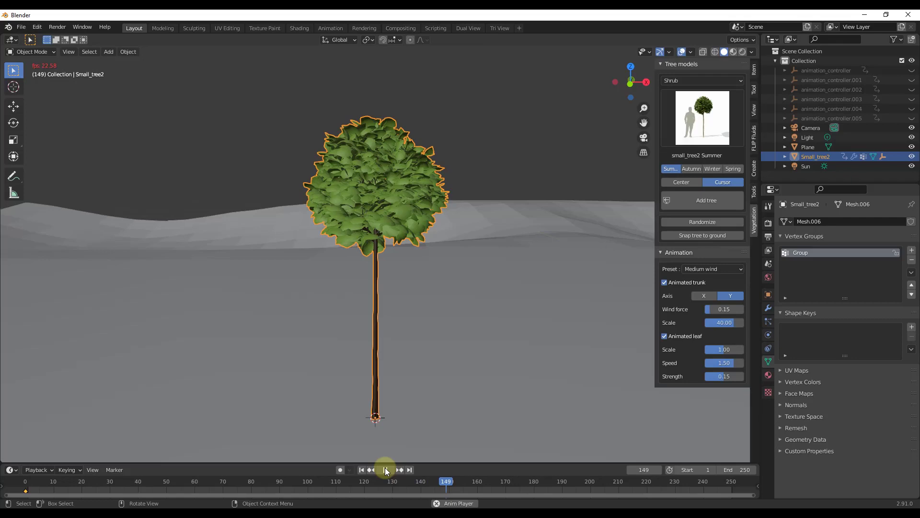
{"action": "left_click", "coordinate": [385, 469]}
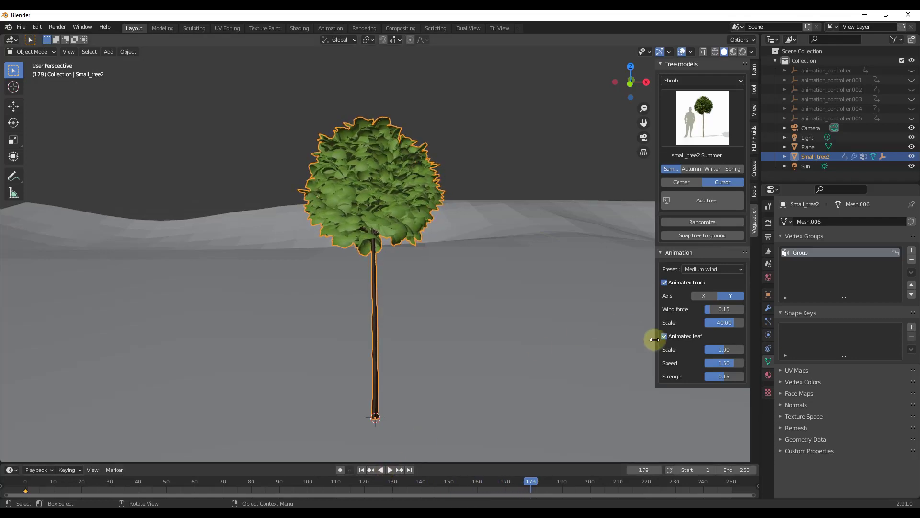
{"action": "left_click", "coordinate": [664, 282]}
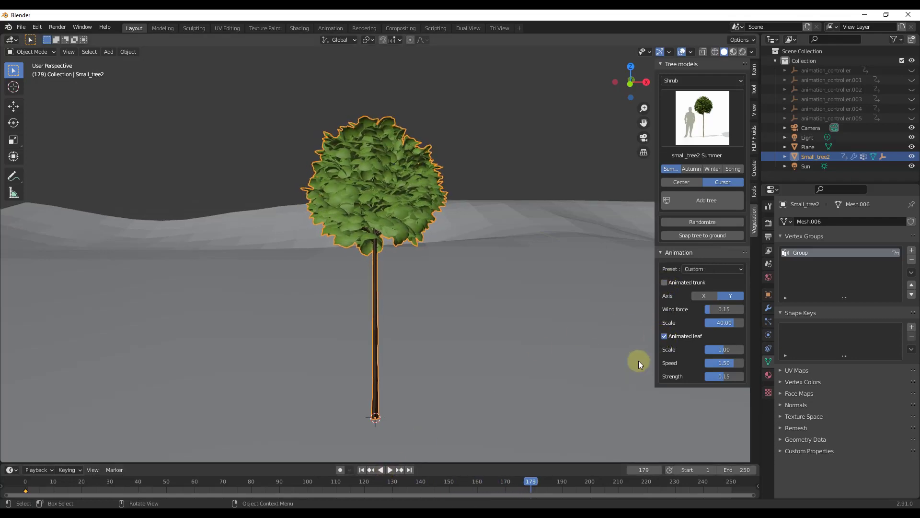
{"action": "left_click", "coordinate": [530, 481]}
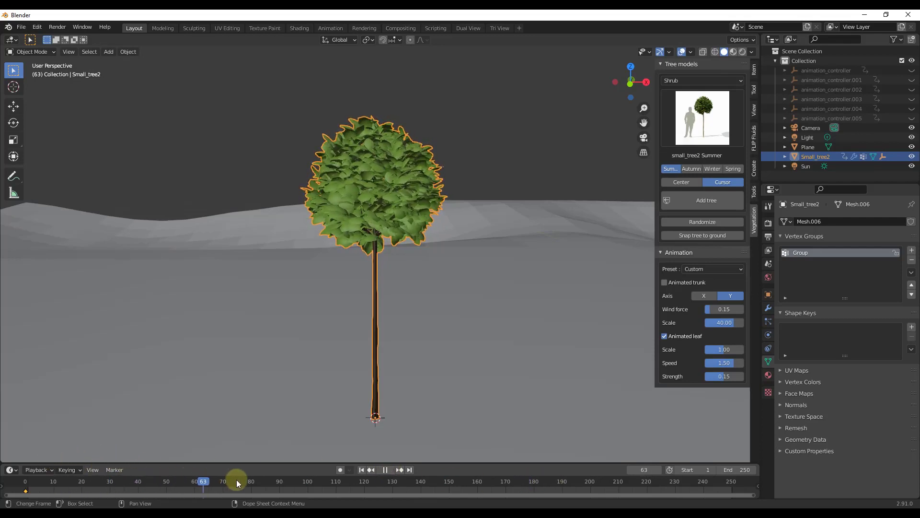
{"action": "left_click", "coordinate": [239, 481]}
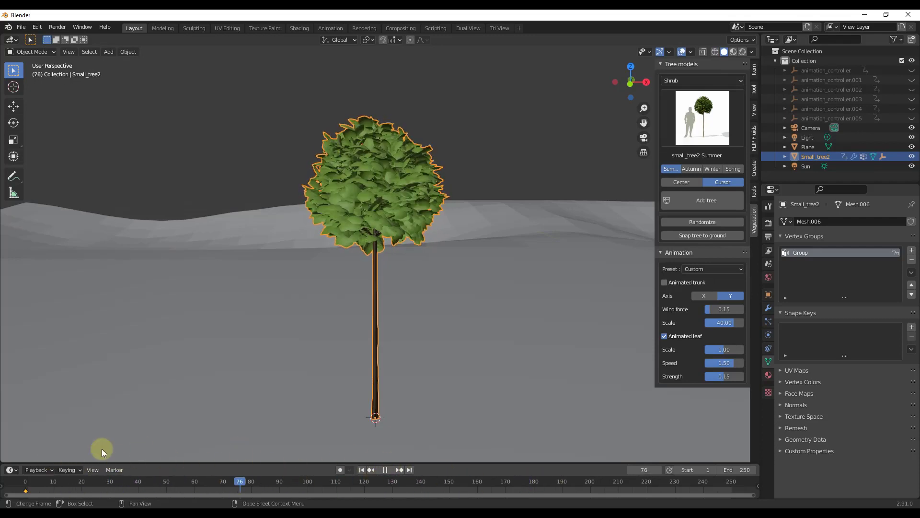
{"action": "left_click", "coordinate": [386, 468]}
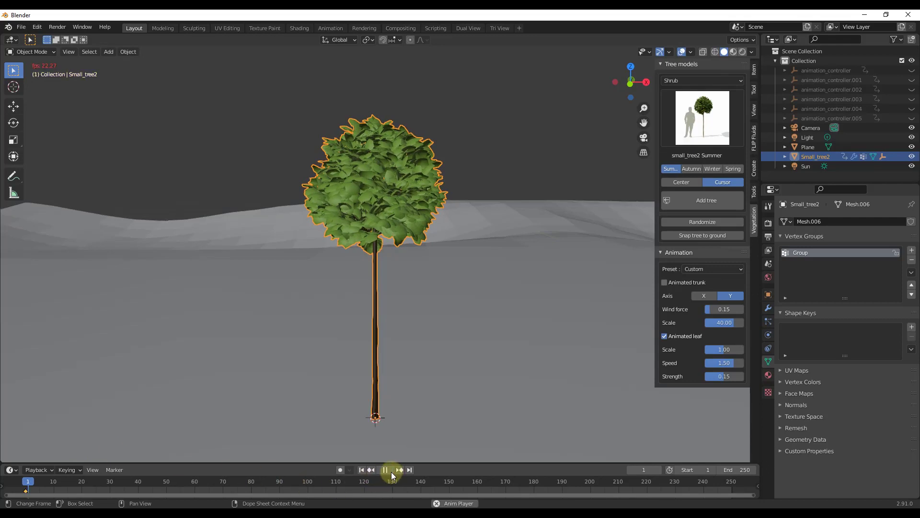
{"action": "left_click", "coordinate": [386, 468]}
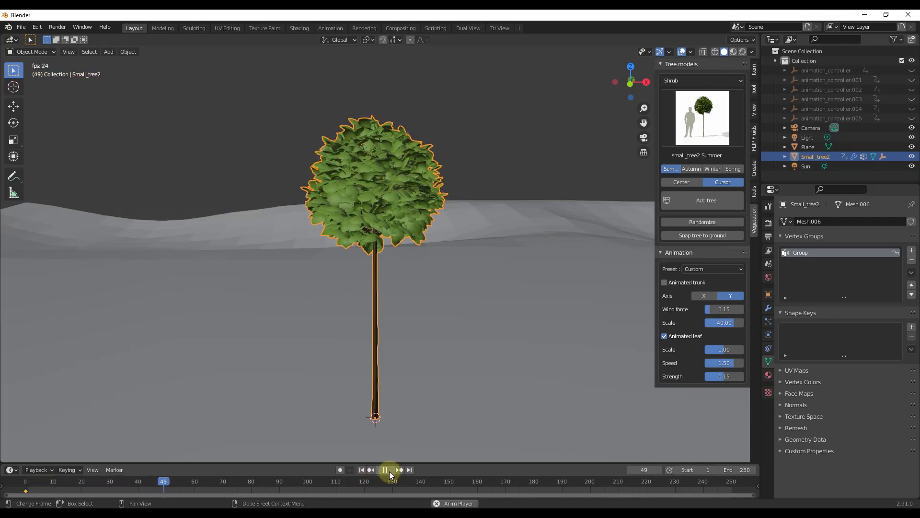
{"action": "left_click", "coordinate": [385, 469]}
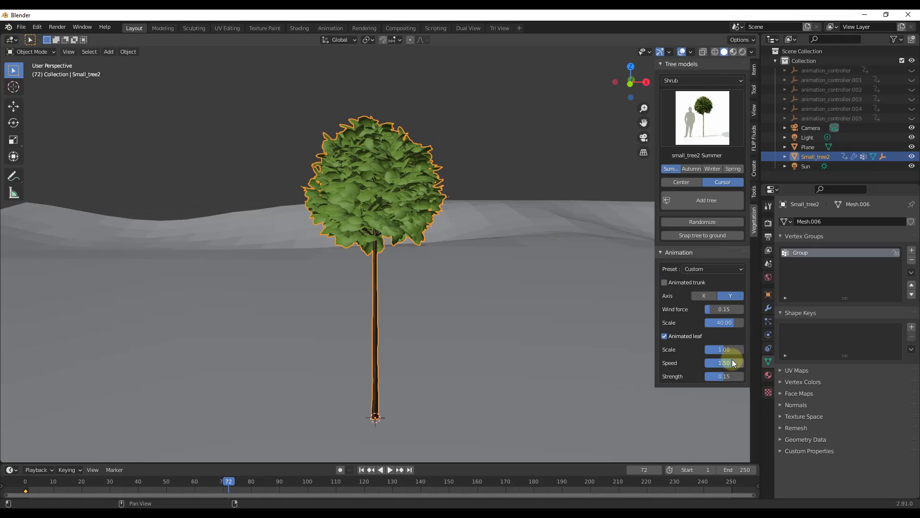
Adjust the Animated leaf Strength to 0.12 while previewing playback.
{"action": "left_click", "coordinate": [724, 376]}
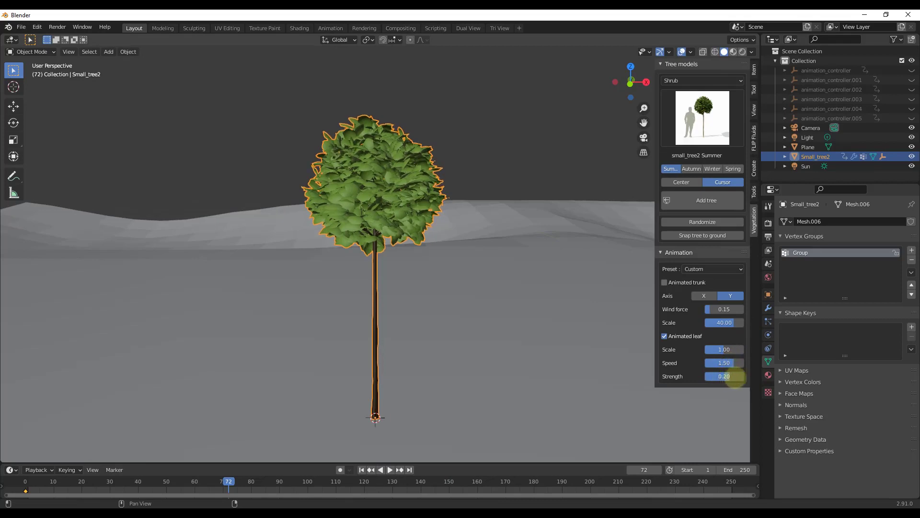
{"action": "left_click", "coordinate": [390, 469]}
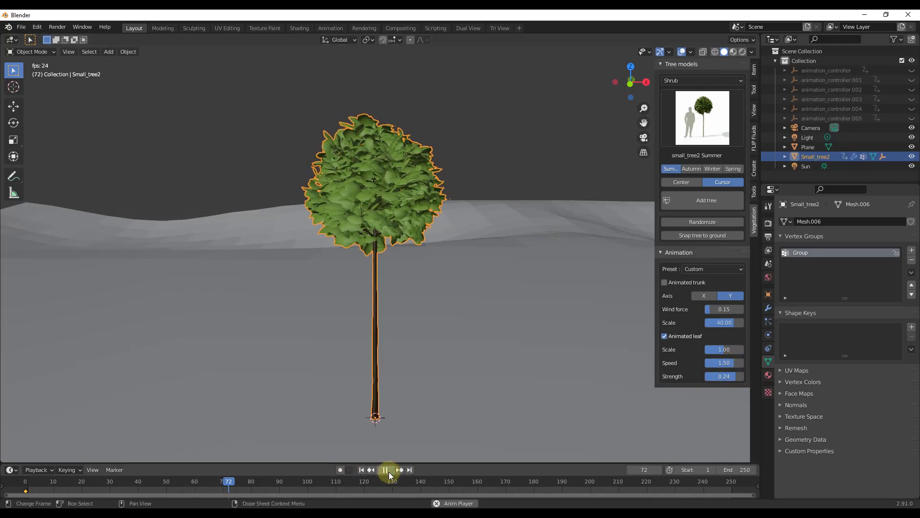
{"action": "left_click", "coordinate": [385, 469]}
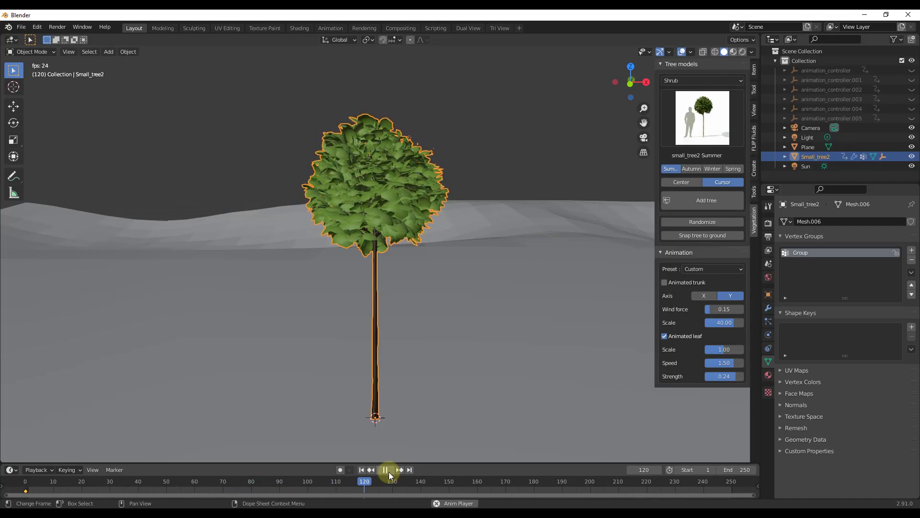
{"action": "left_click", "coordinate": [385, 470]}
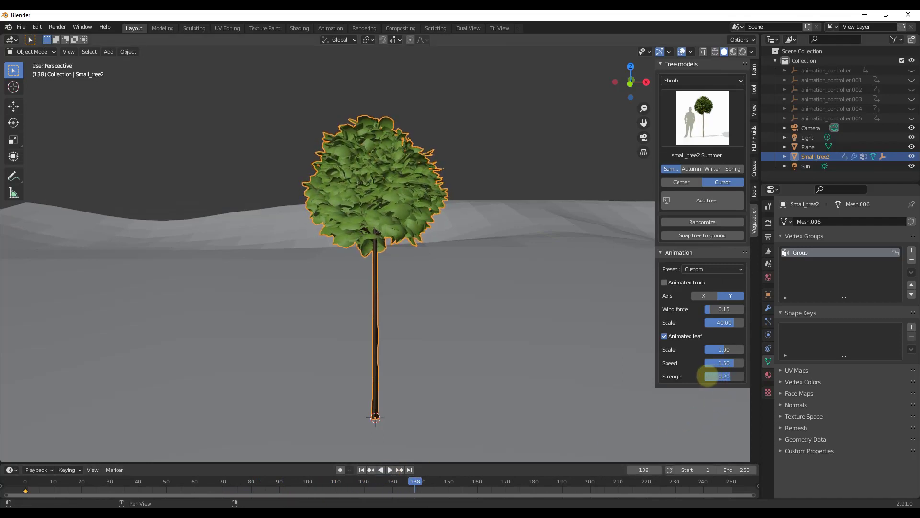
{"action": "left_click", "coordinate": [389, 469]}
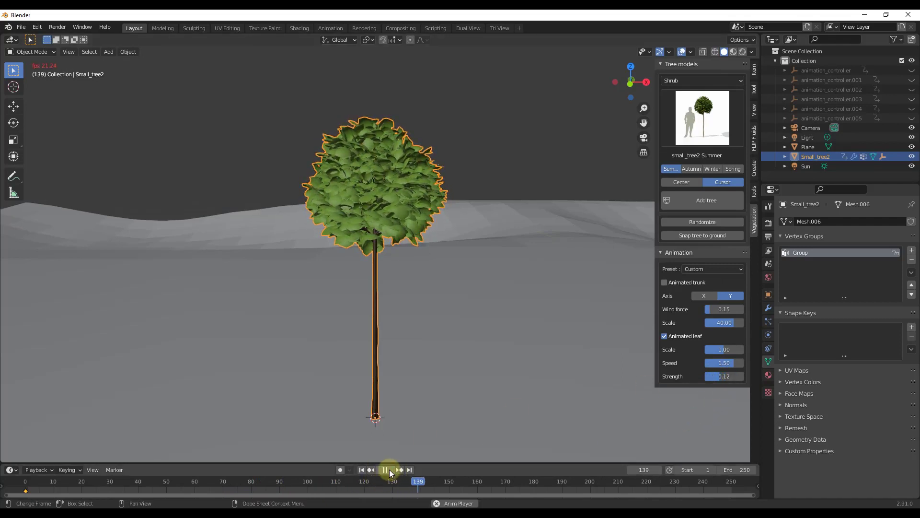
{"action": "left_click", "coordinate": [387, 469]}
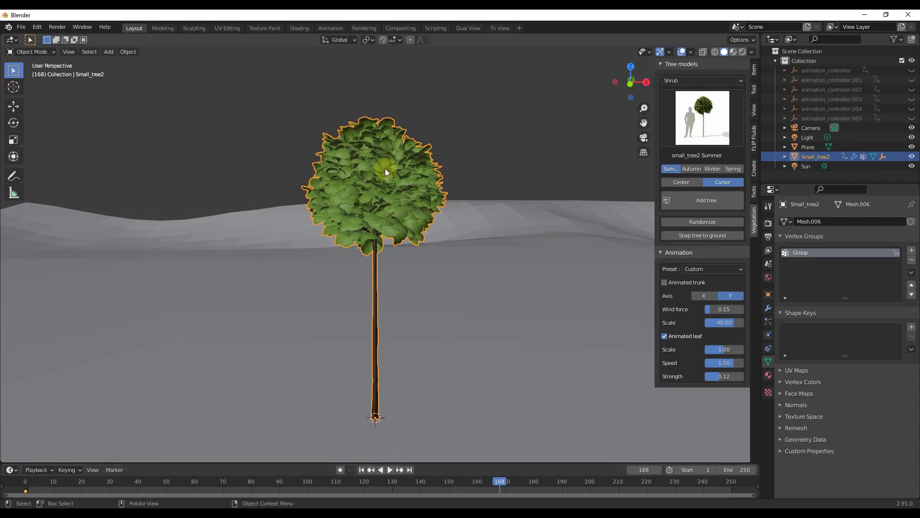
{"action": "mouse_move", "coordinate": [386, 176]}
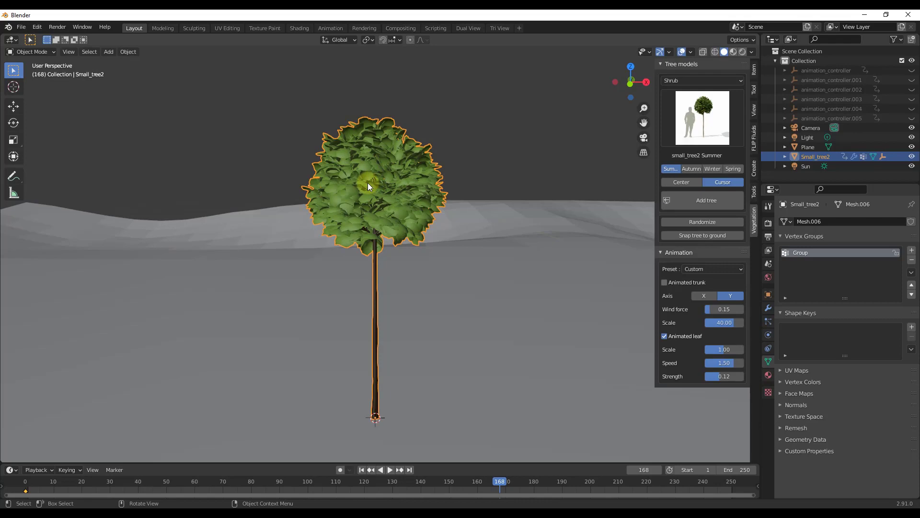
{"action": "mouse_move", "coordinate": [379, 192]}
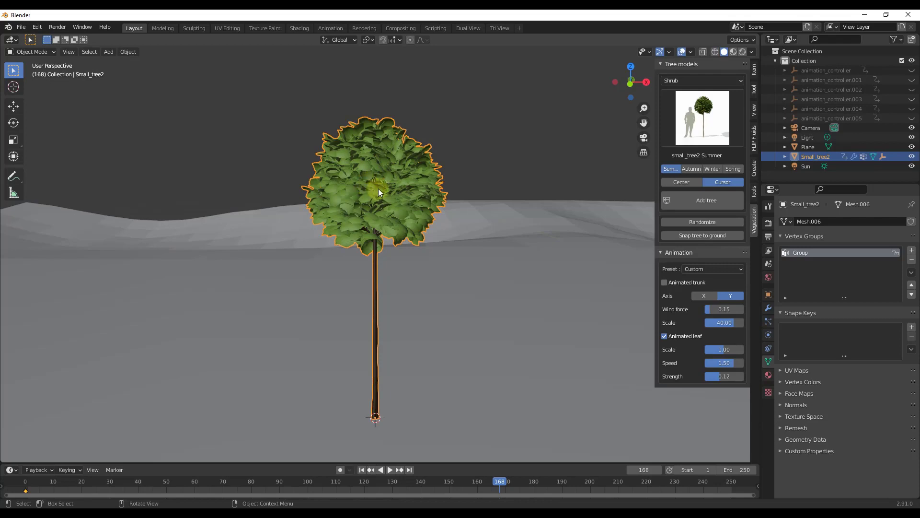
{"action": "mouse_move", "coordinate": [399, 191]}
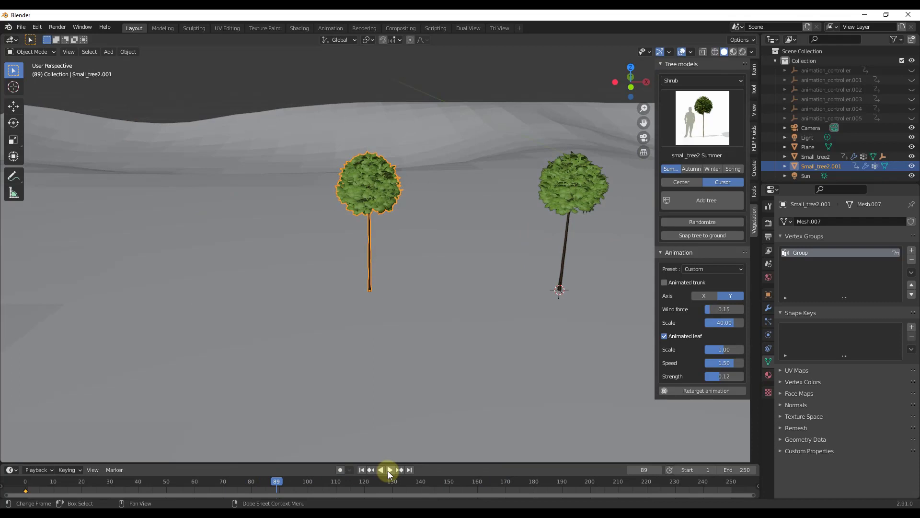
Play and stop the timeline to preview both shrubs' leaf-only wind.
{"action": "left_click", "coordinate": [388, 469]}
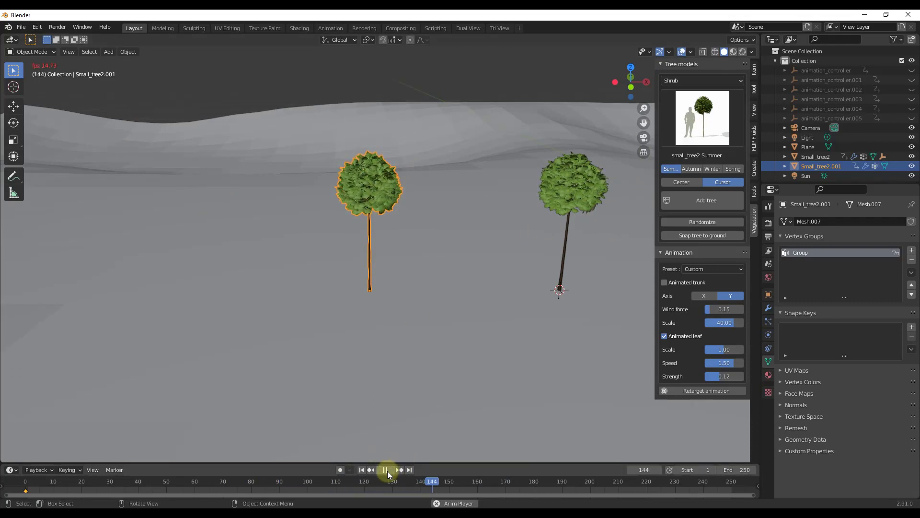
{"action": "left_click", "coordinate": [386, 469]}
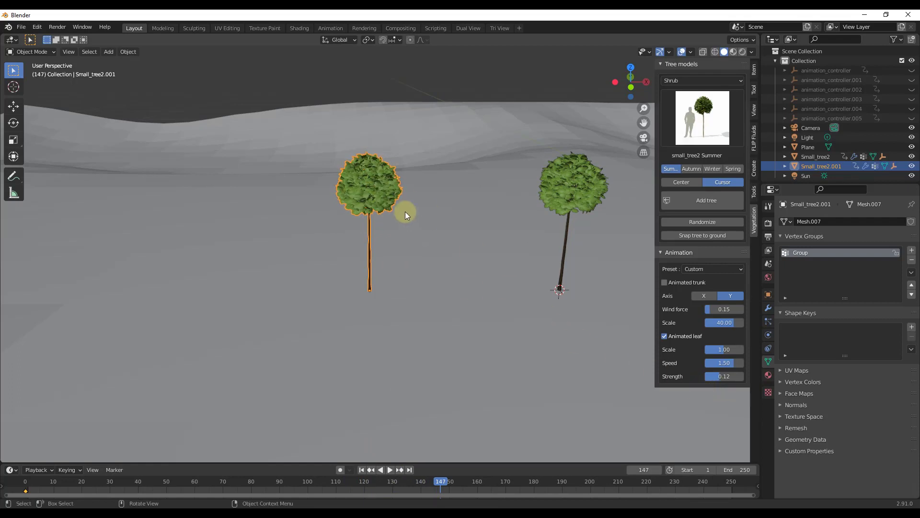
{"action": "mouse_move", "coordinate": [305, 212]}
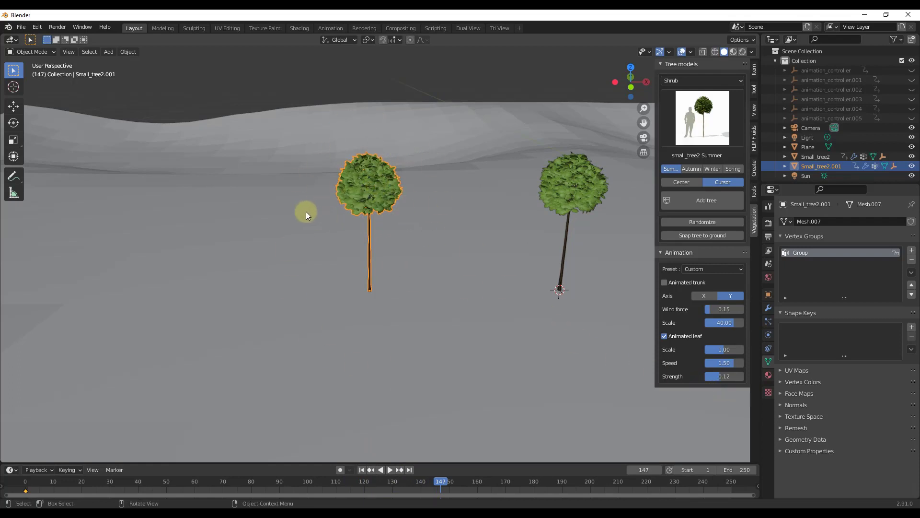